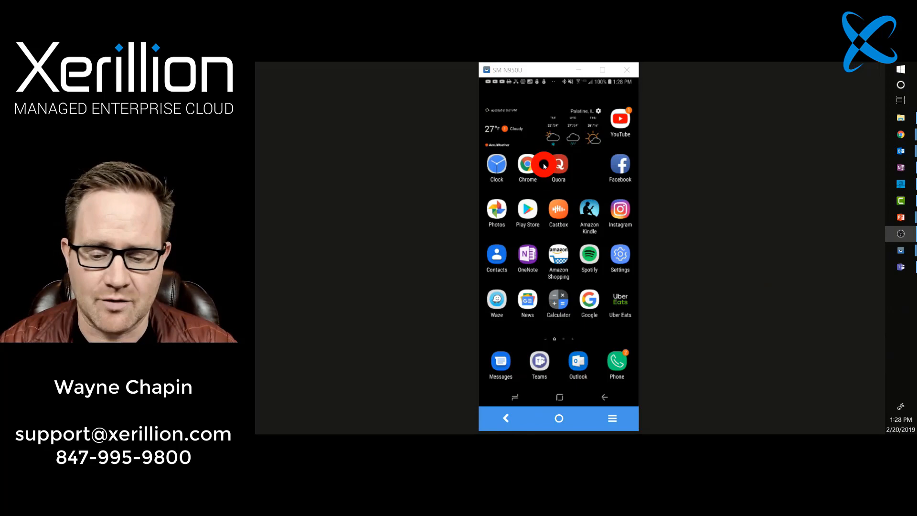
Launch Android Messages, browse the most recent text conversation, and return to the list
click(500, 361)
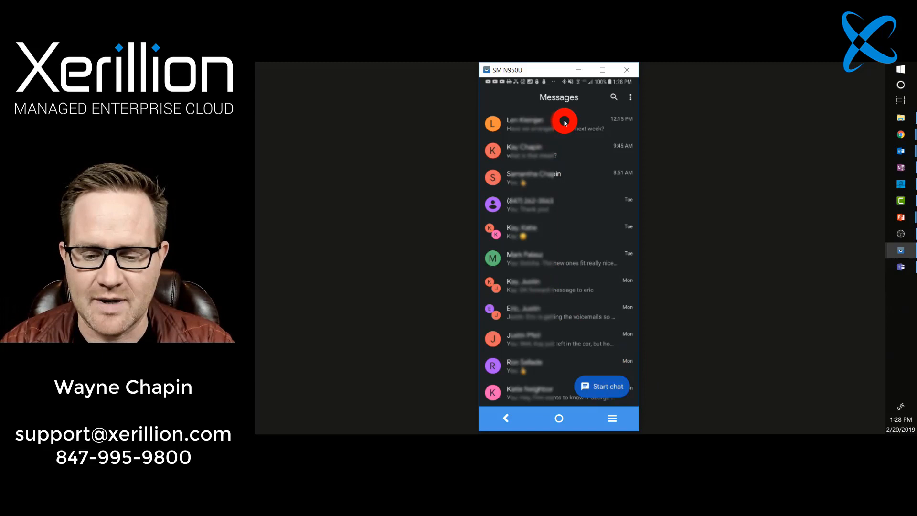
click(558, 123)
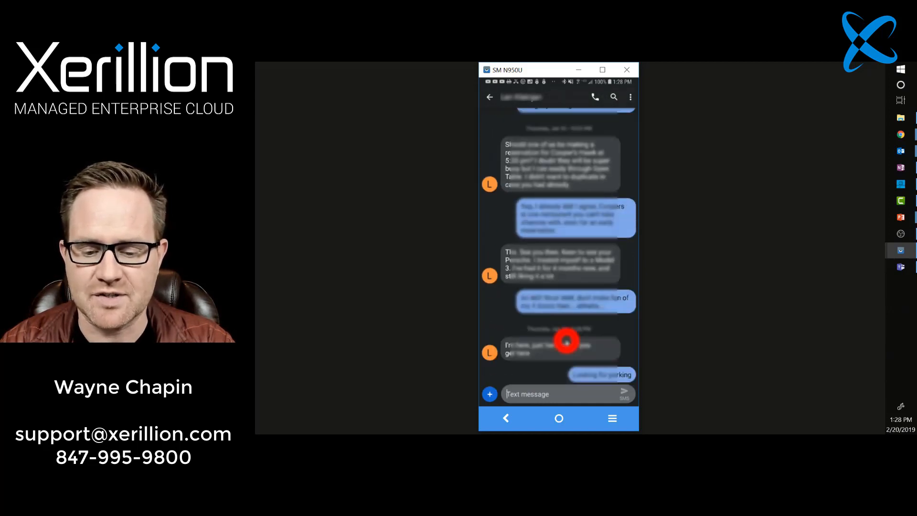
scroll(up, 3)
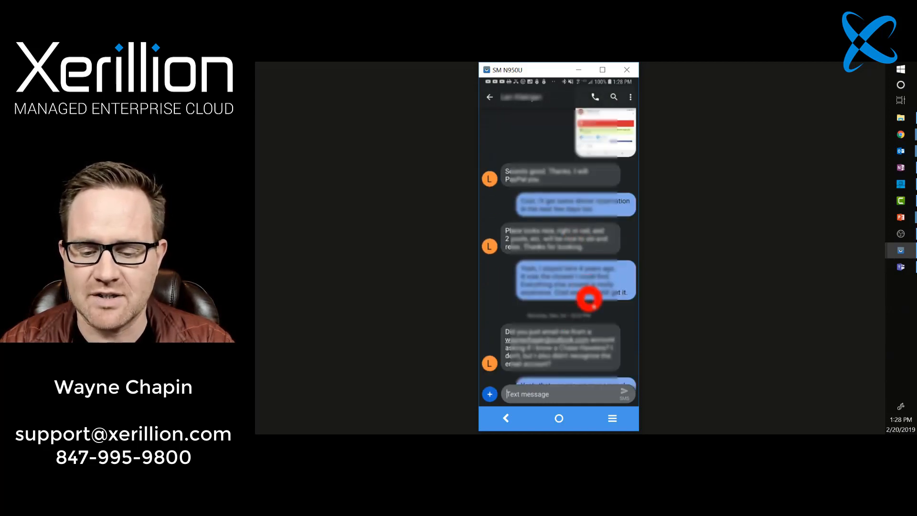
scroll(down, 3)
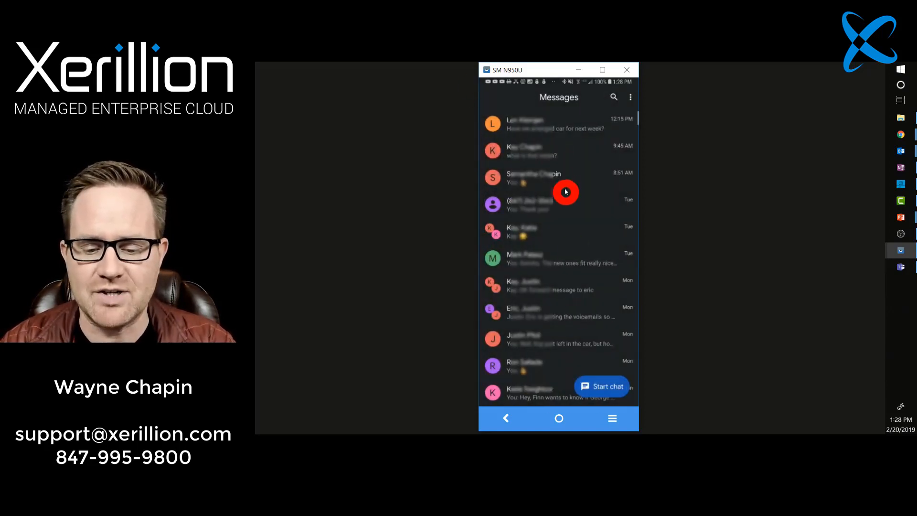
mouse_move(578, 243)
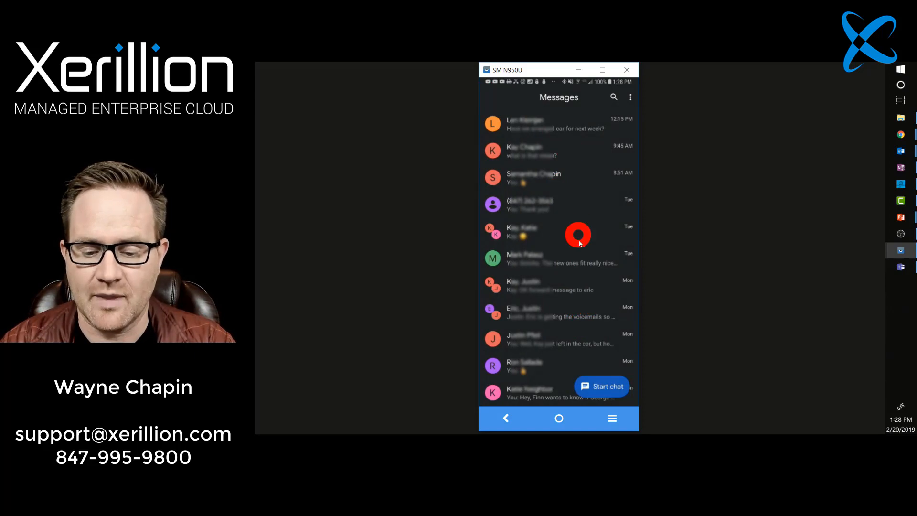
Read back through the 9:45 AM conversation's texts and images
click(532, 151)
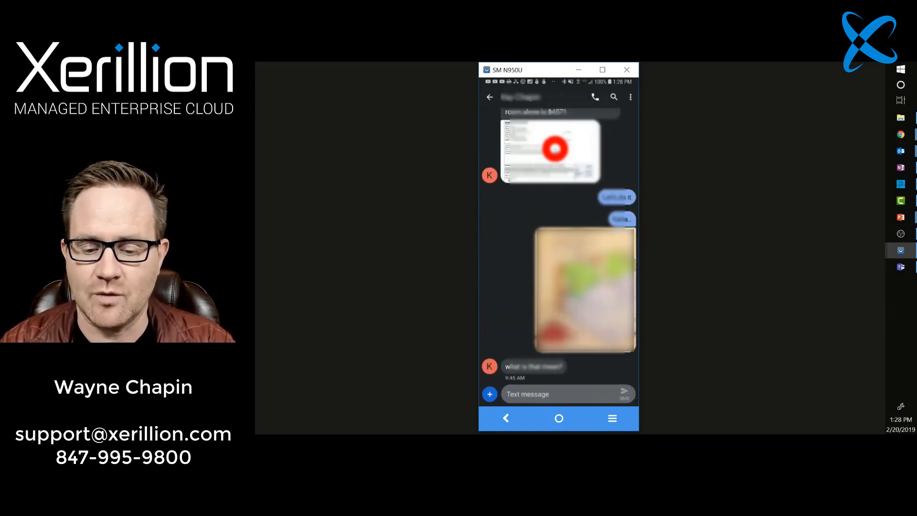
scroll(down, 3)
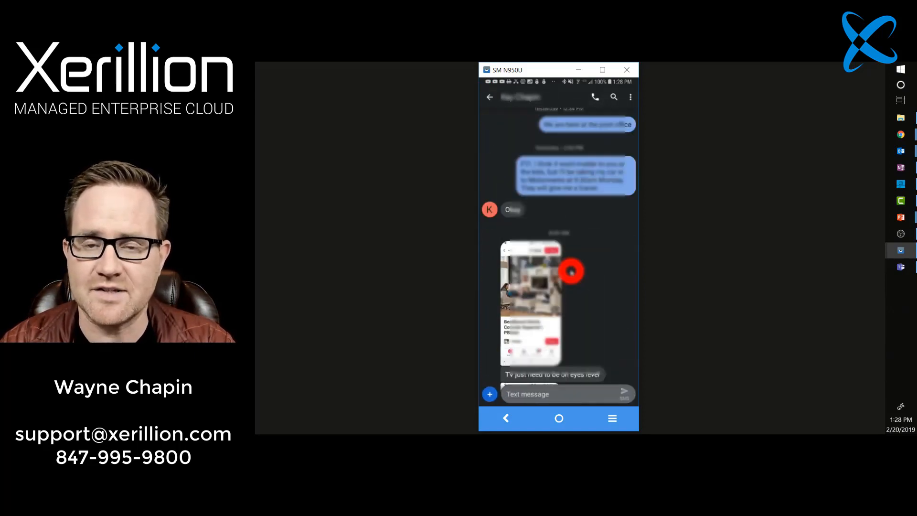
scroll(down, 3)
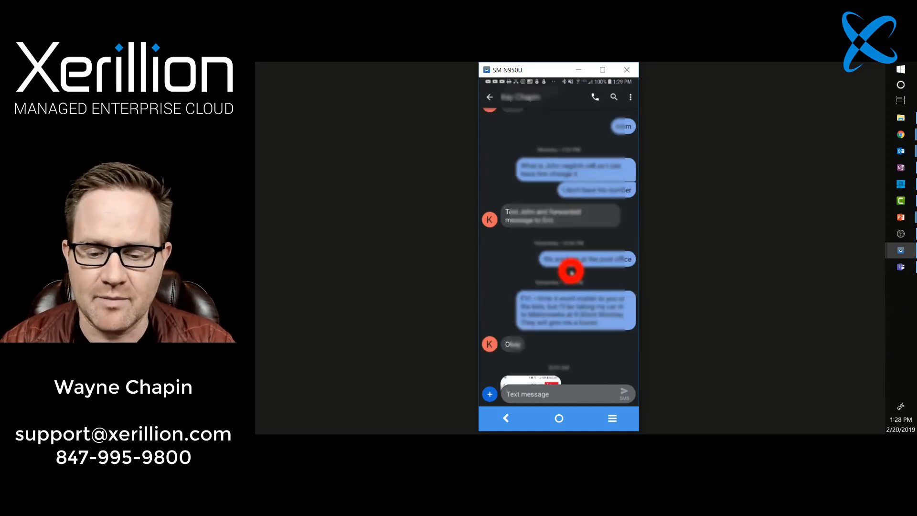
scroll(down, 3)
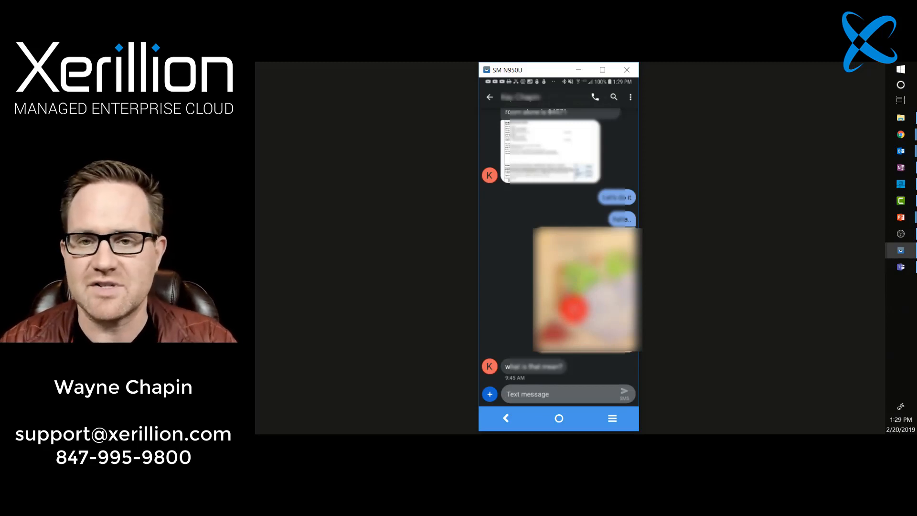
click(489, 97)
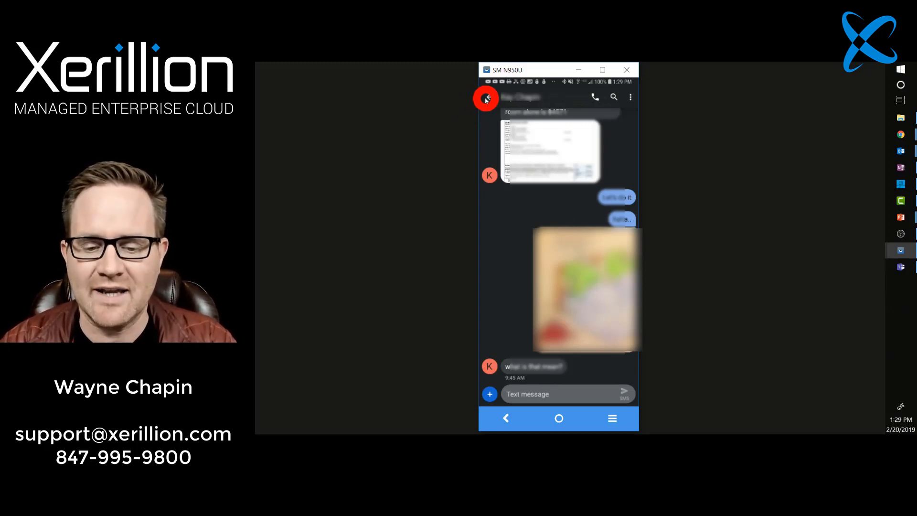
Leave the text conversation and scroll down the Outlook Focused inbox
click(486, 97)
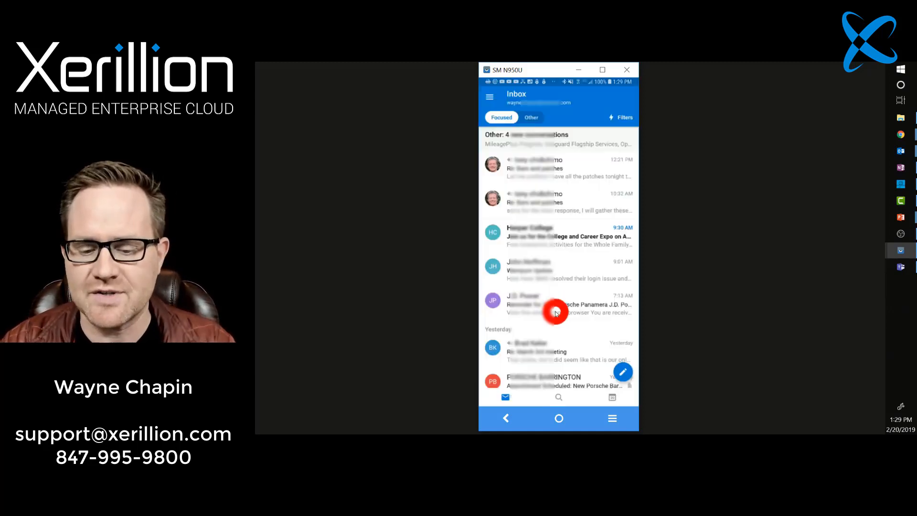
scroll(down, 3)
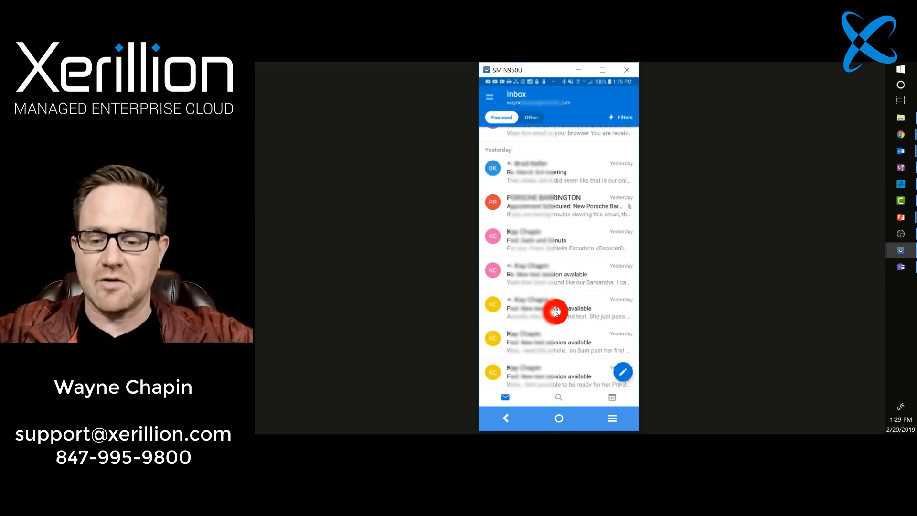
scroll(down, 3)
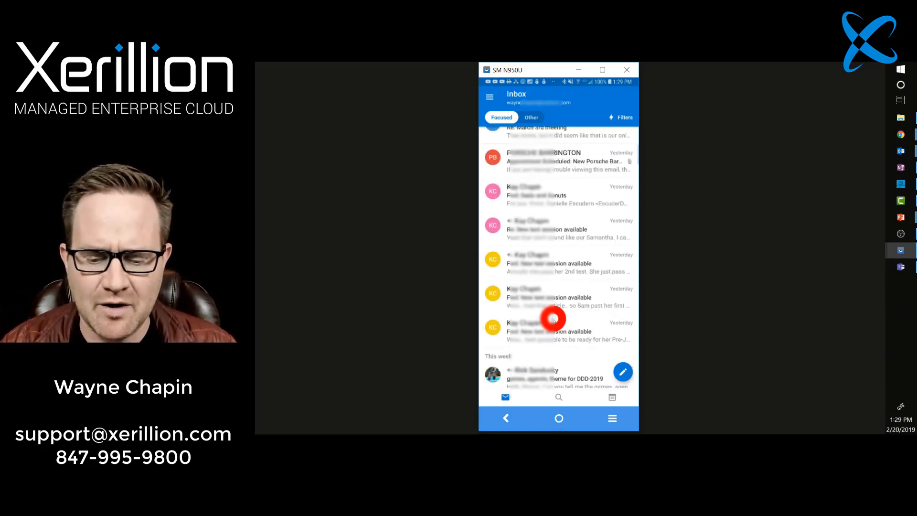
scroll(down, 3)
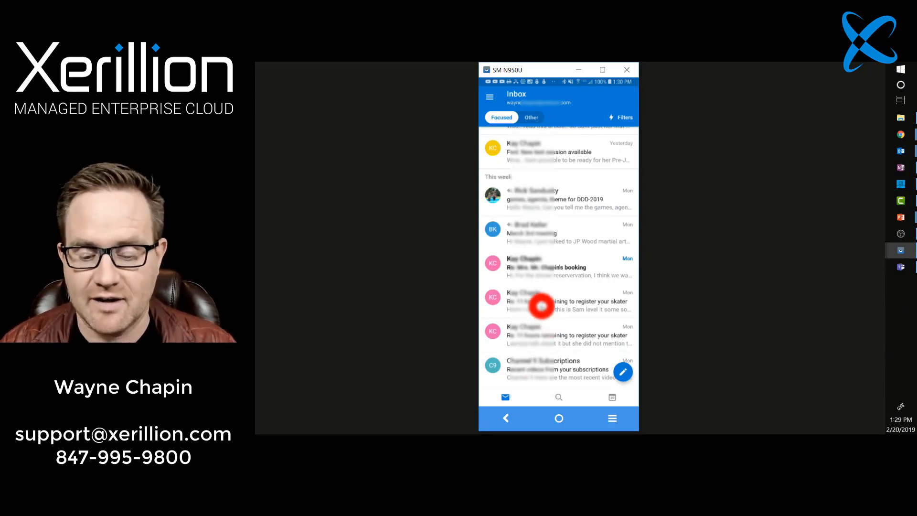
Read the reply about registering a skater, then browse back to last week's emails
click(541, 301)
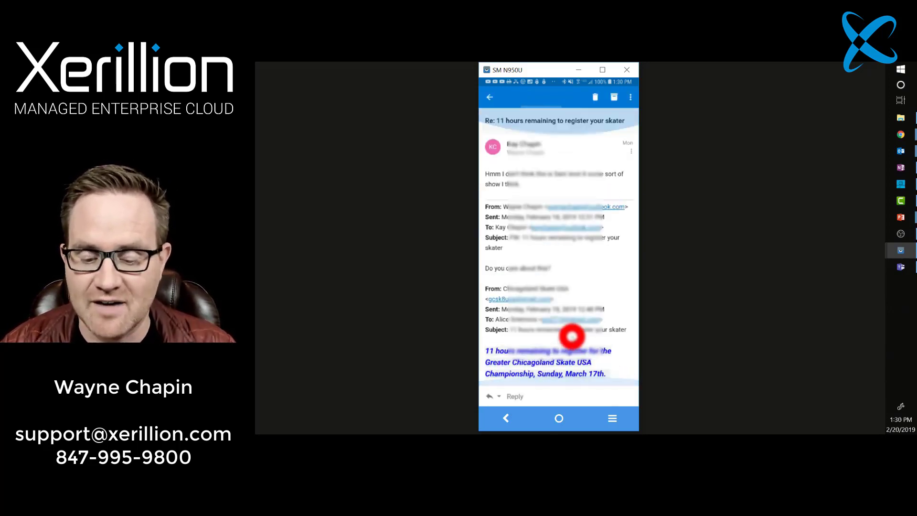
click(490, 97)
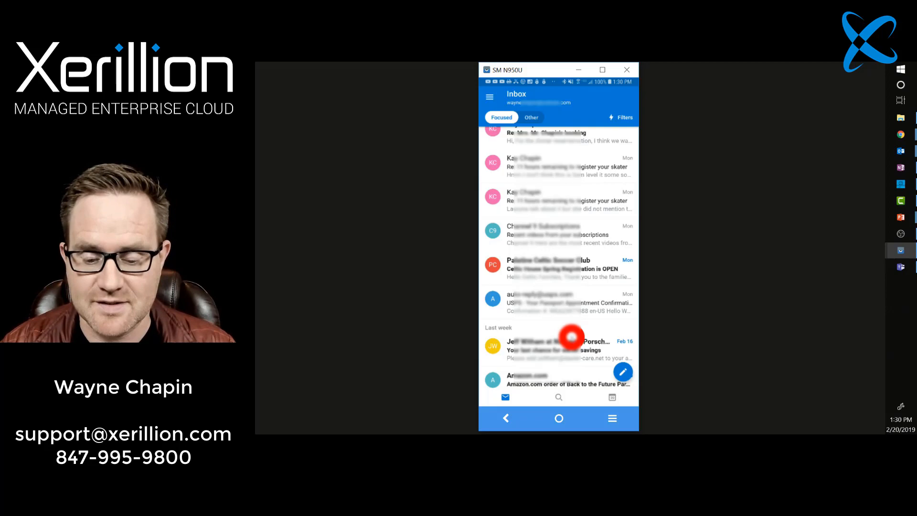
scroll(down, 3)
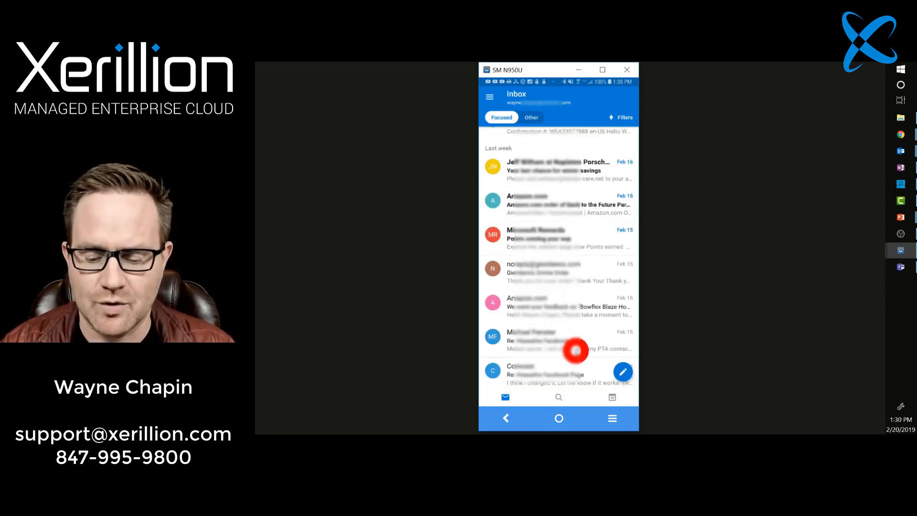
scroll(down, 3)
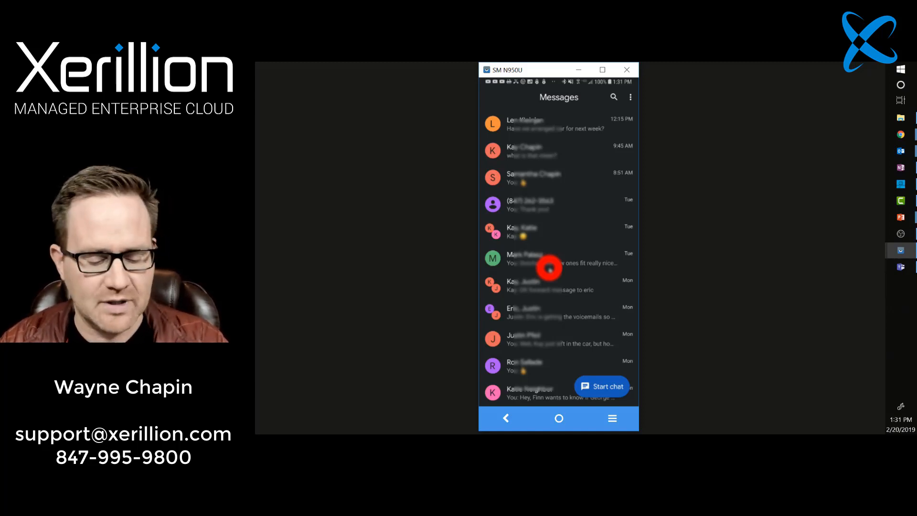
mouse_move(536, 203)
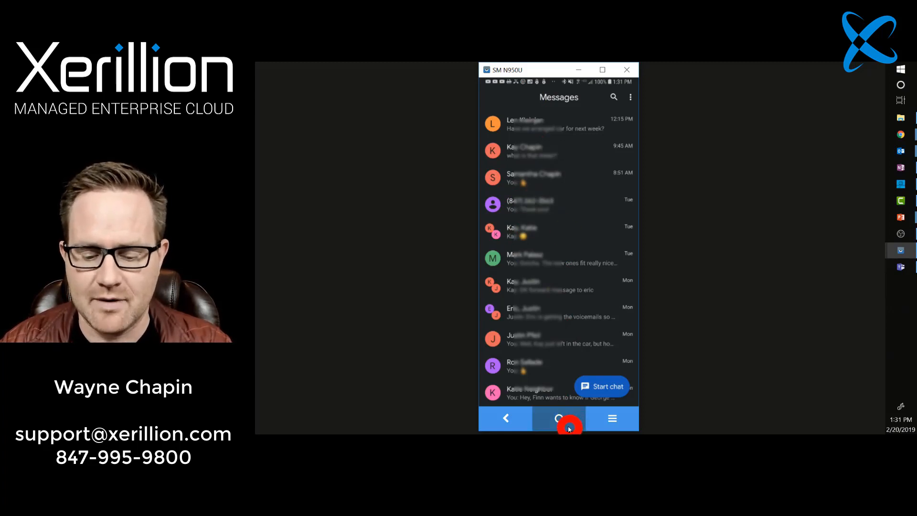
Launch Teams from the home screen and scroll its Recent chats list
click(558, 418)
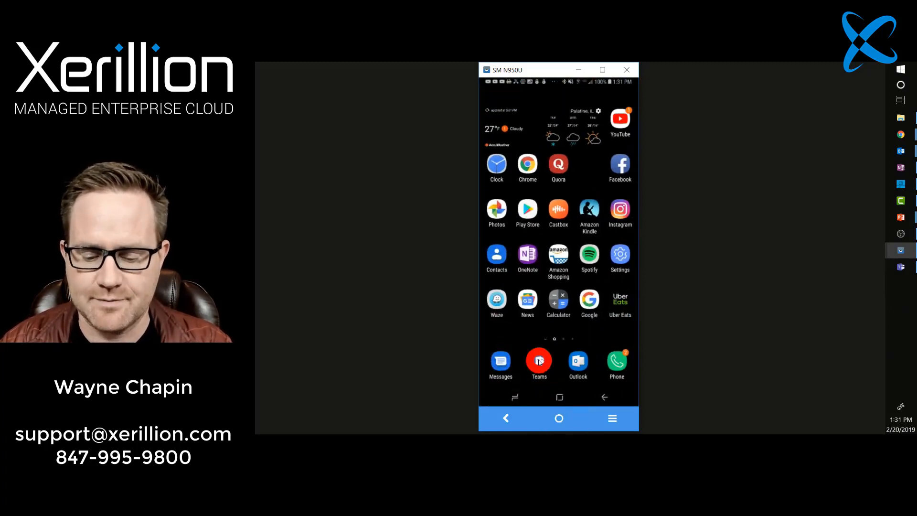
click(539, 361)
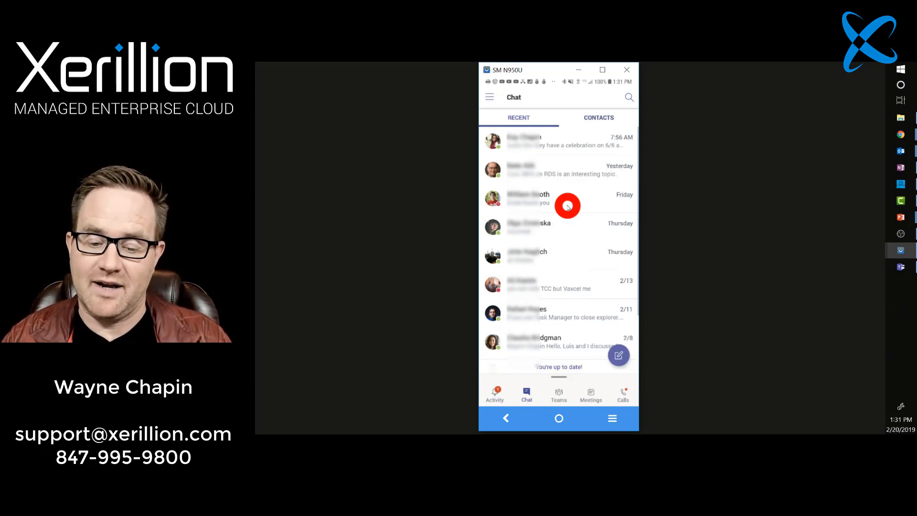
scroll(down, 3)
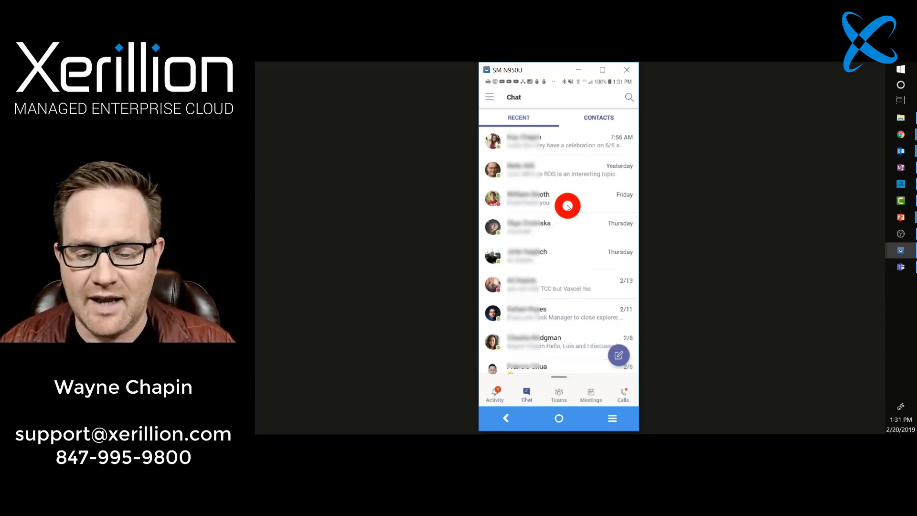
mouse_move(563, 170)
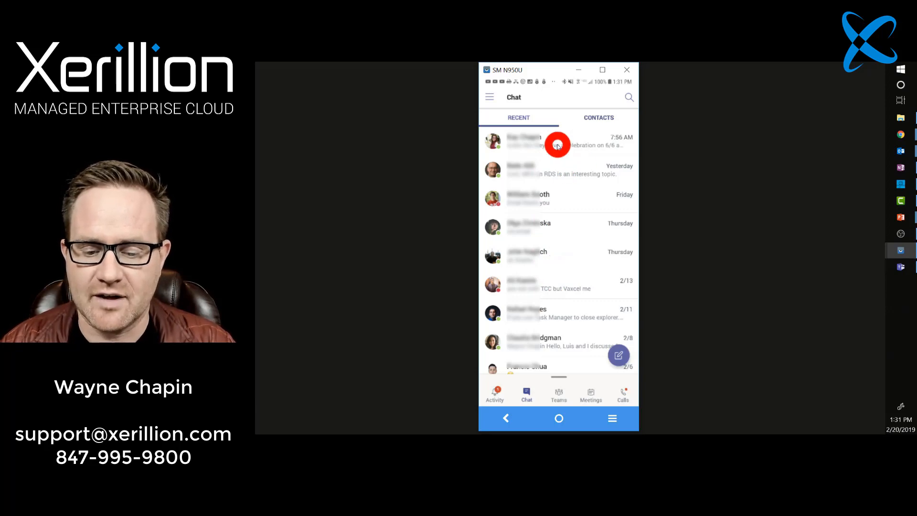
Read through the most recent Teams chat and return to the Recent list
click(556, 141)
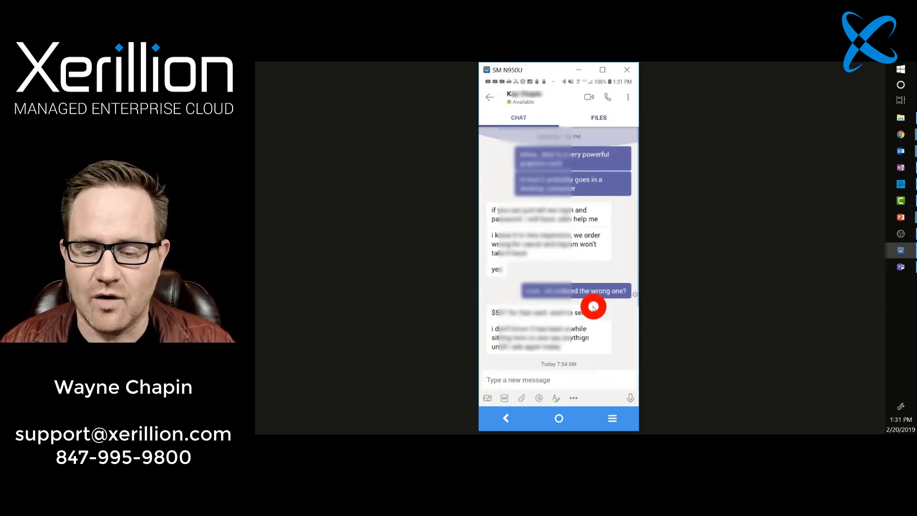
scroll(down, 3)
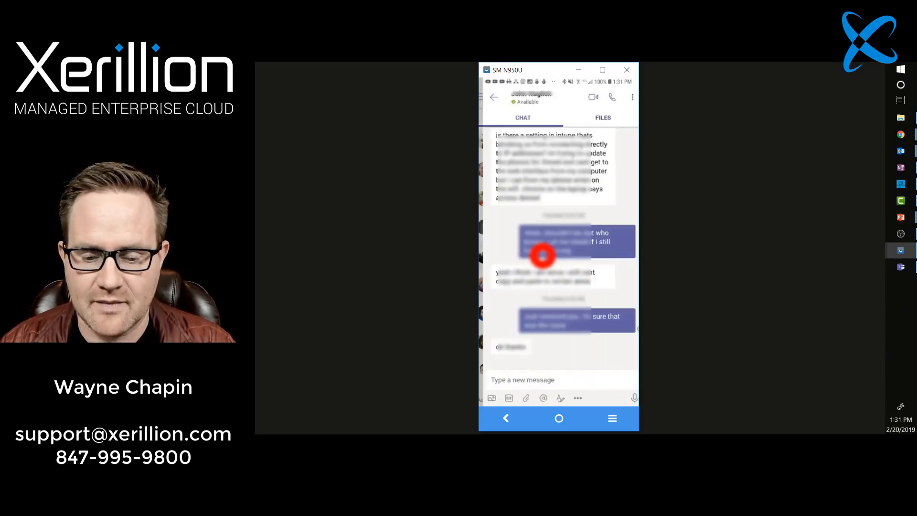
click(495, 97)
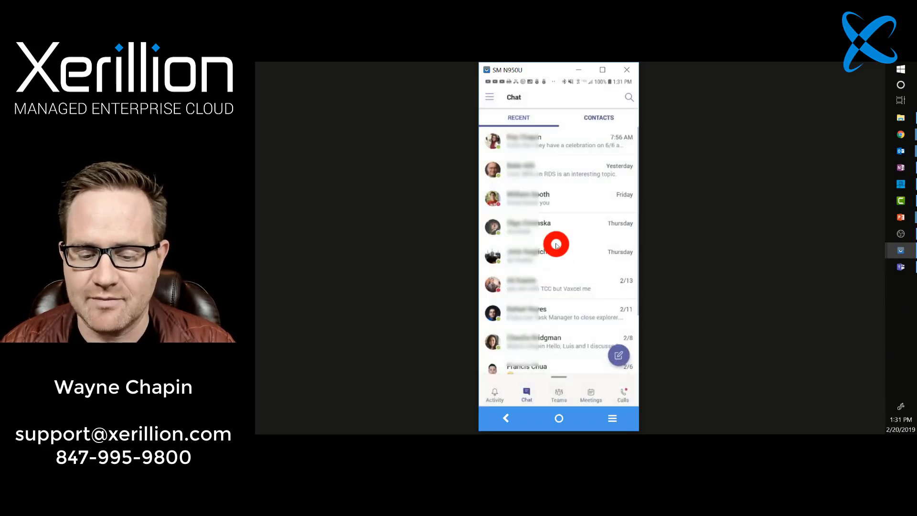
click(618, 355)
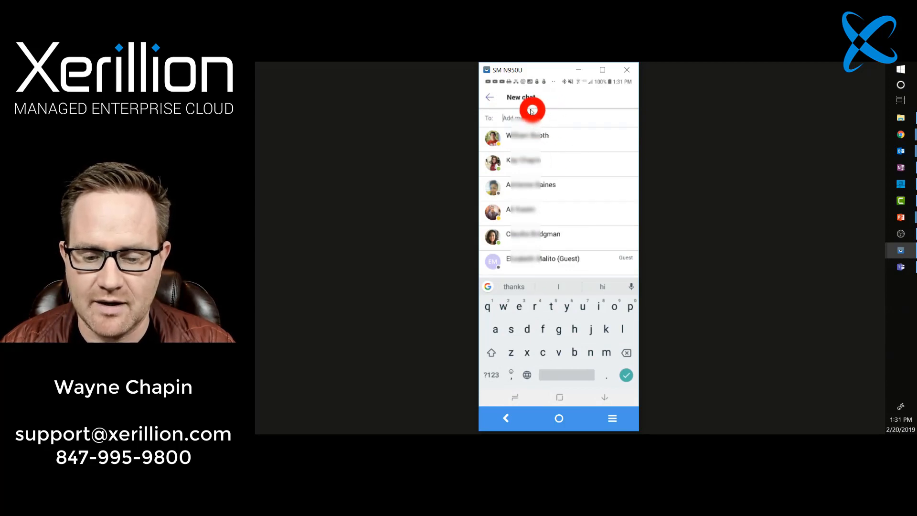
mouse_move(579, 120)
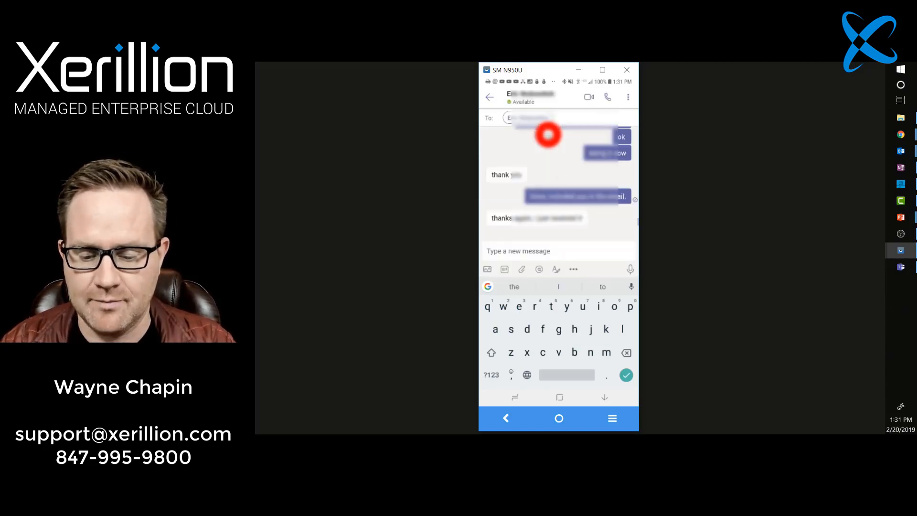
scroll(down, 3)
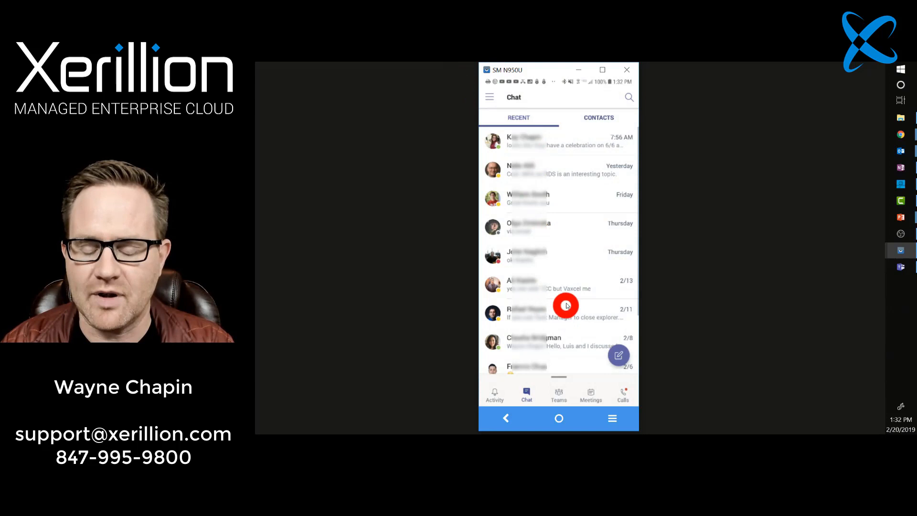
mouse_move(555, 195)
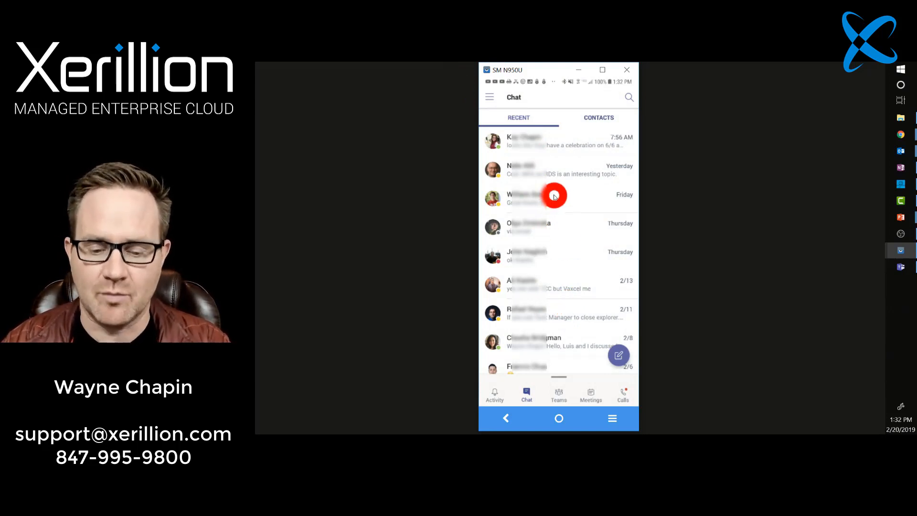
mouse_move(563, 204)
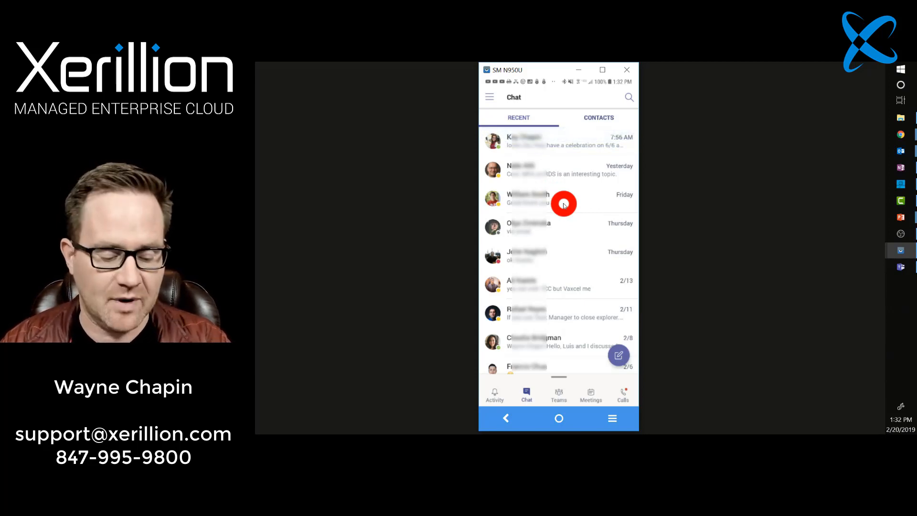
Reopen Outlook from the home screen and read one of yesterday's emails in the Focused inbox
click(558, 417)
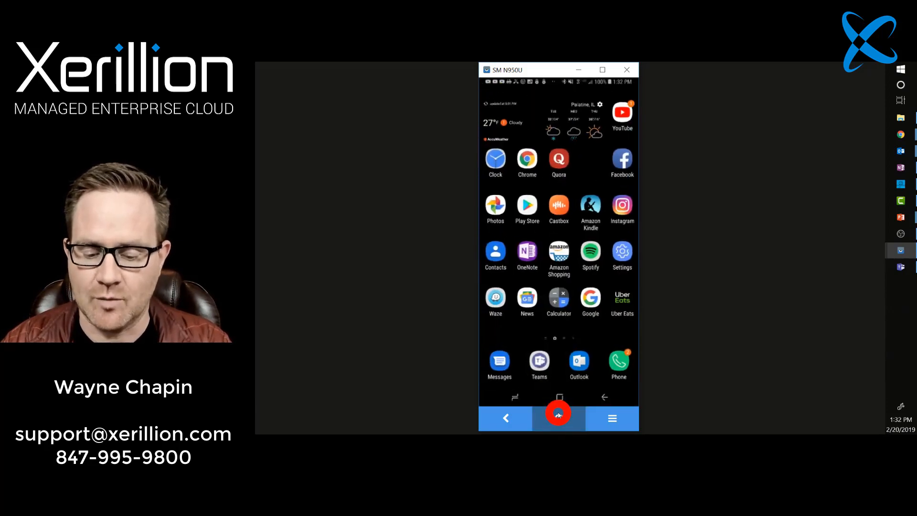
click(579, 361)
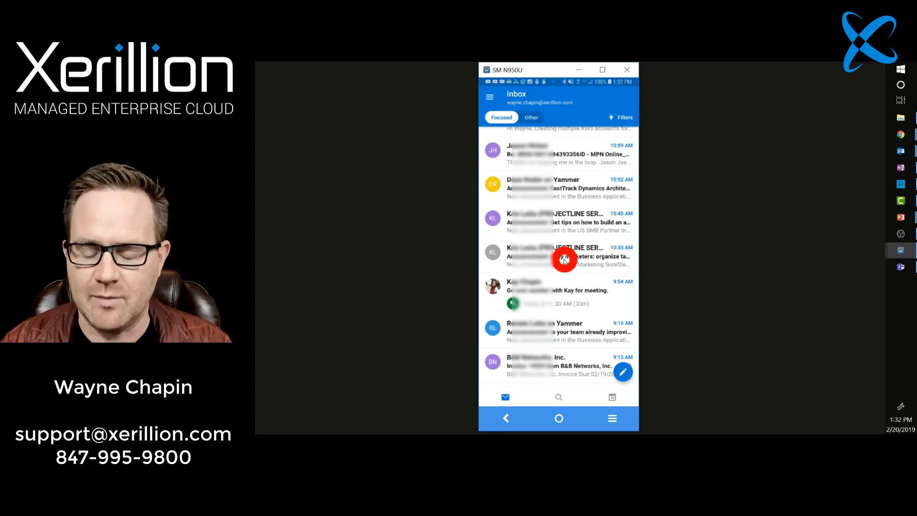
scroll(down, 3)
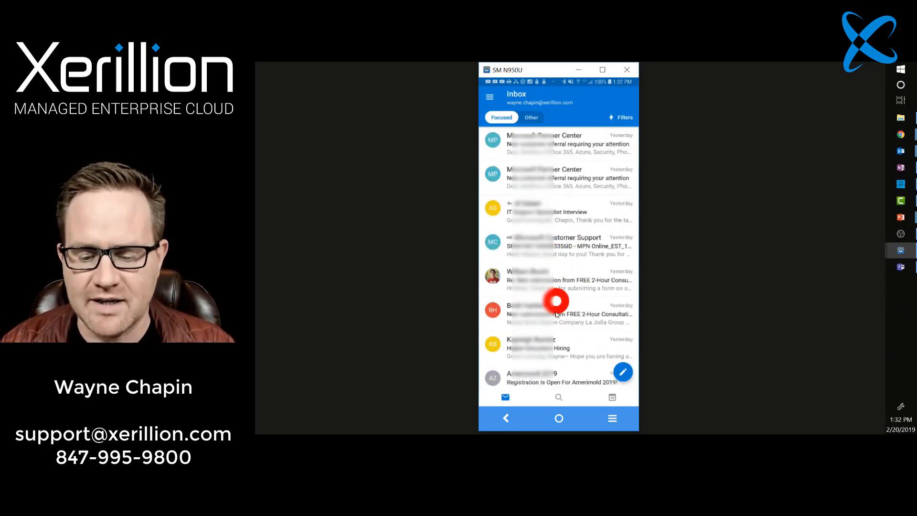
mouse_move(535, 344)
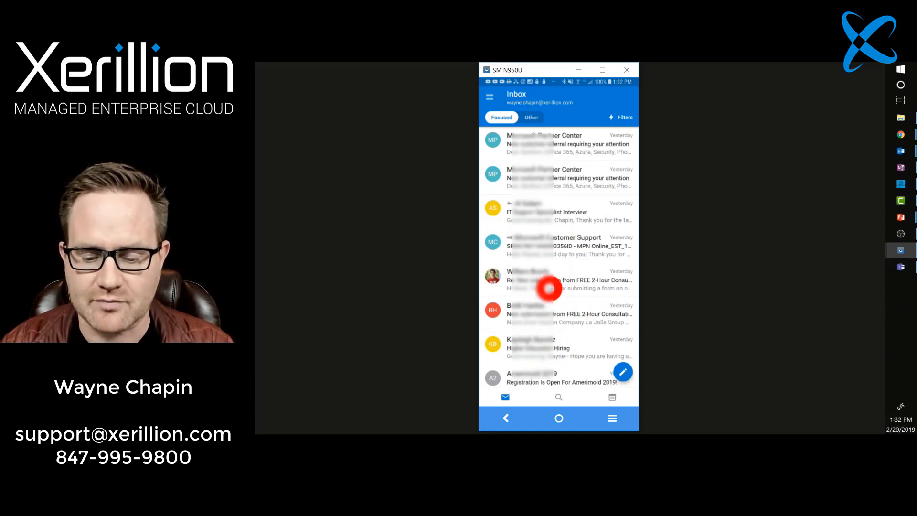
click(558, 280)
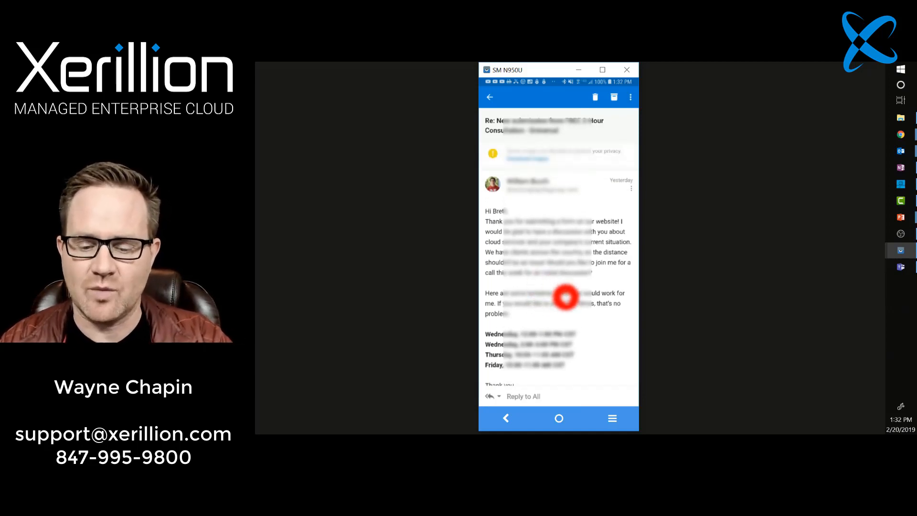
scroll(down, 3)
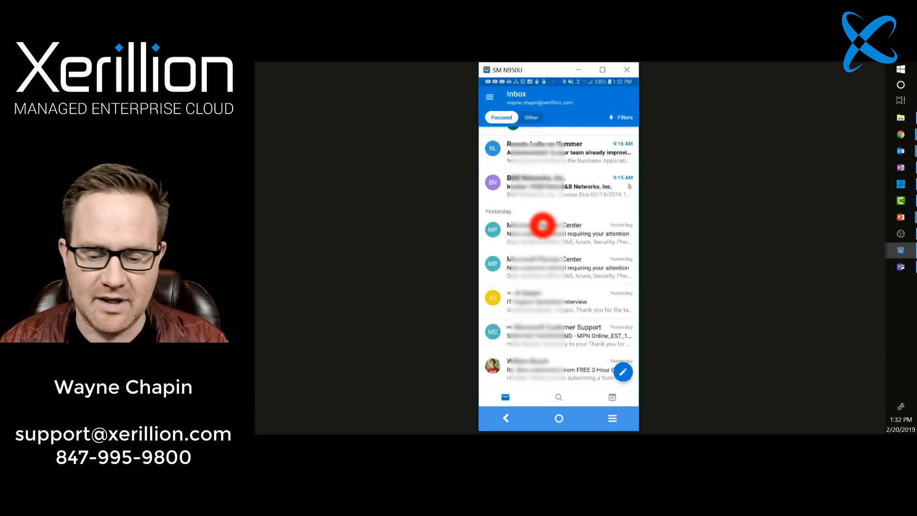
Reopen Android Messages, scroll one conversation thread, then return to the home screen
click(559, 418)
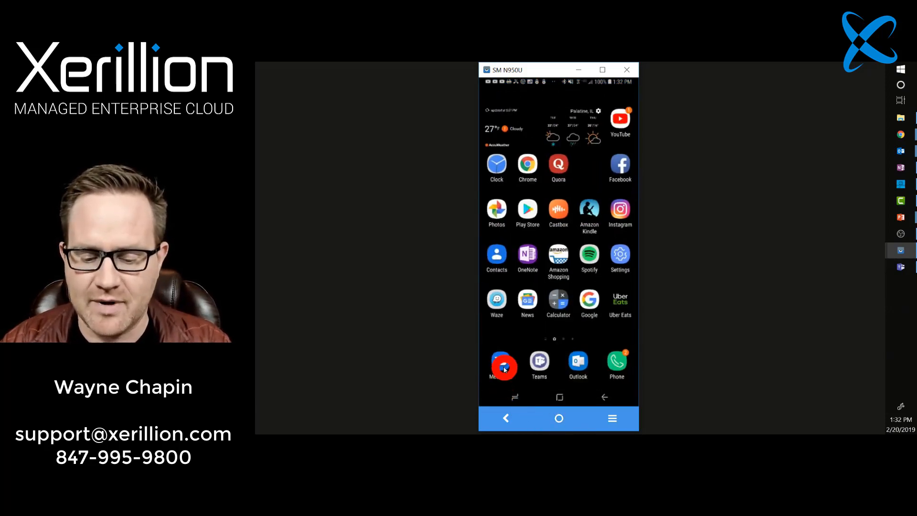
click(497, 362)
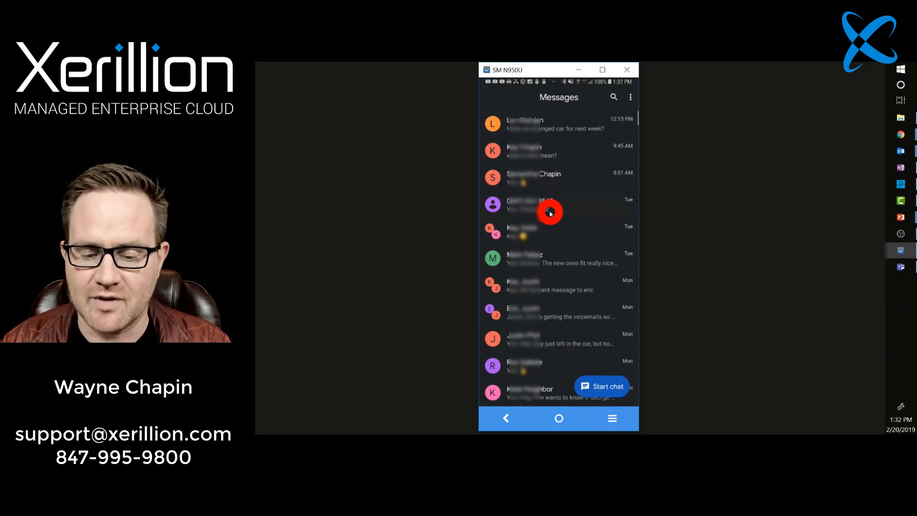
click(550, 210)
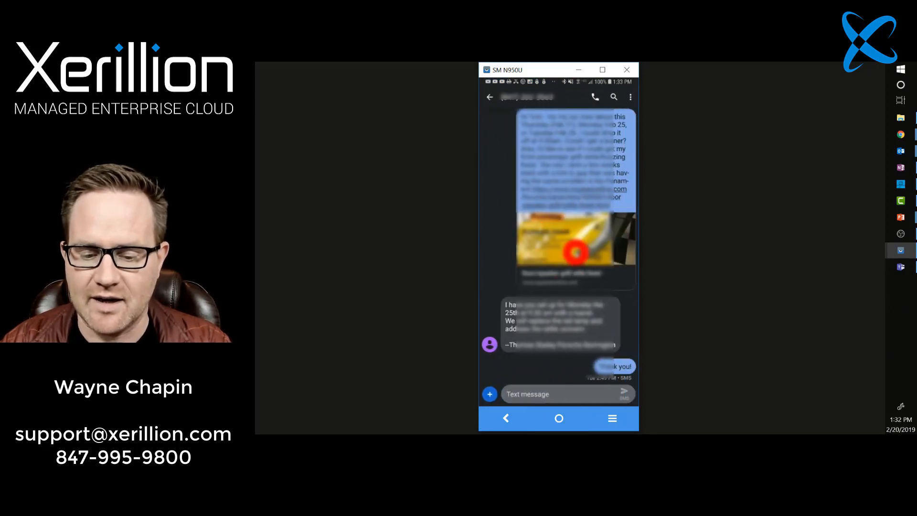
scroll(down, 3)
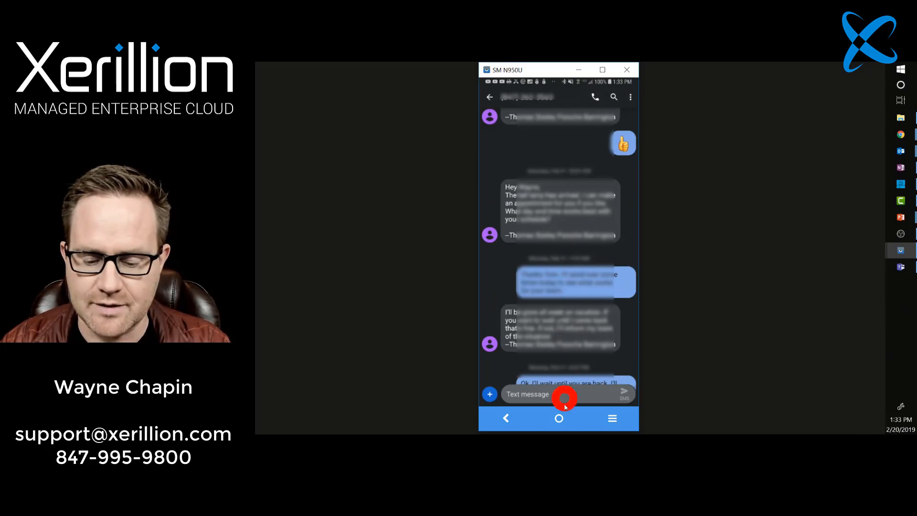
click(558, 417)
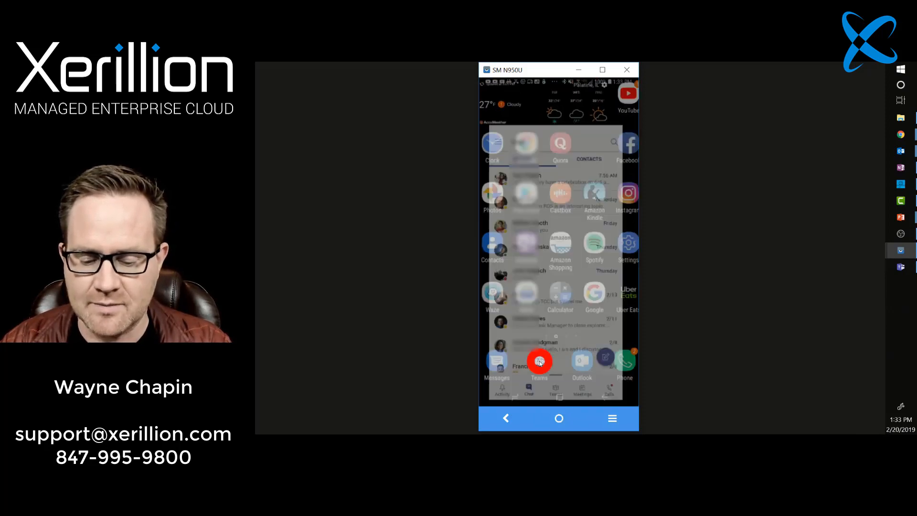
Back in Teams, scroll up through Friday's one-to-one chat history with a coworker
click(539, 361)
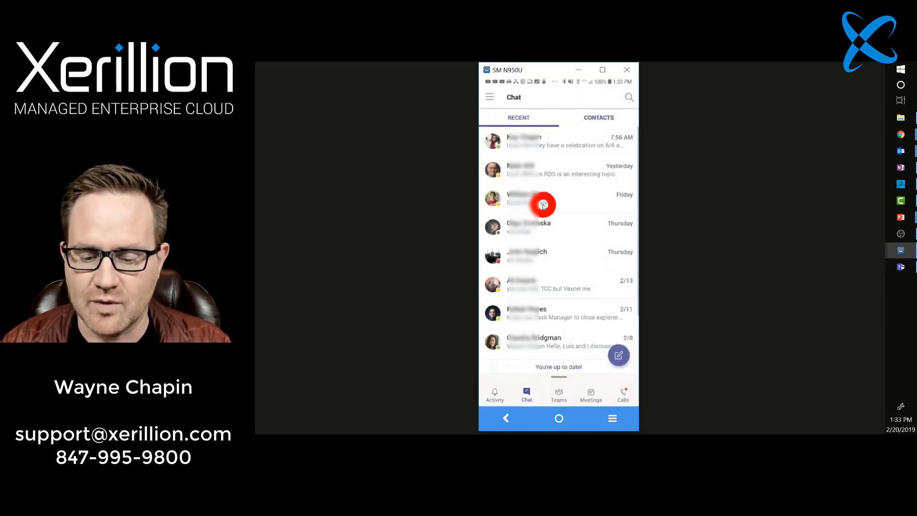
click(544, 199)
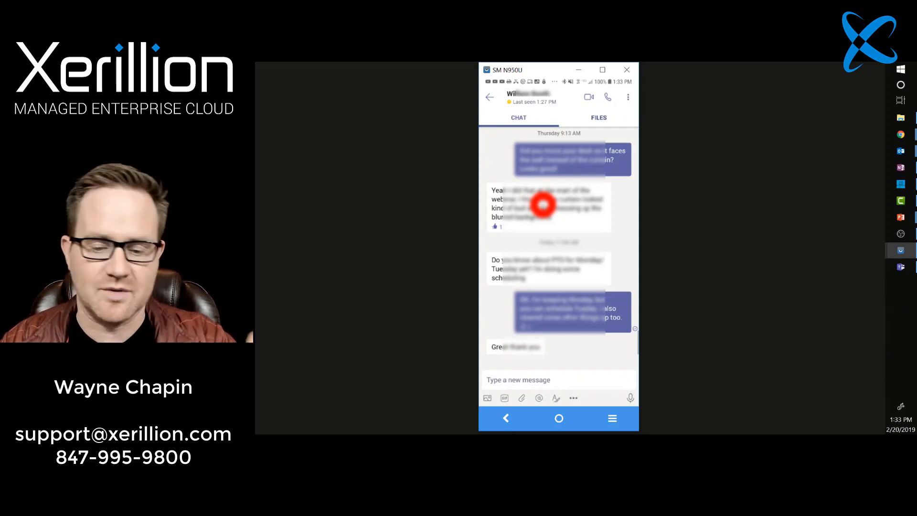
scroll(up, 3)
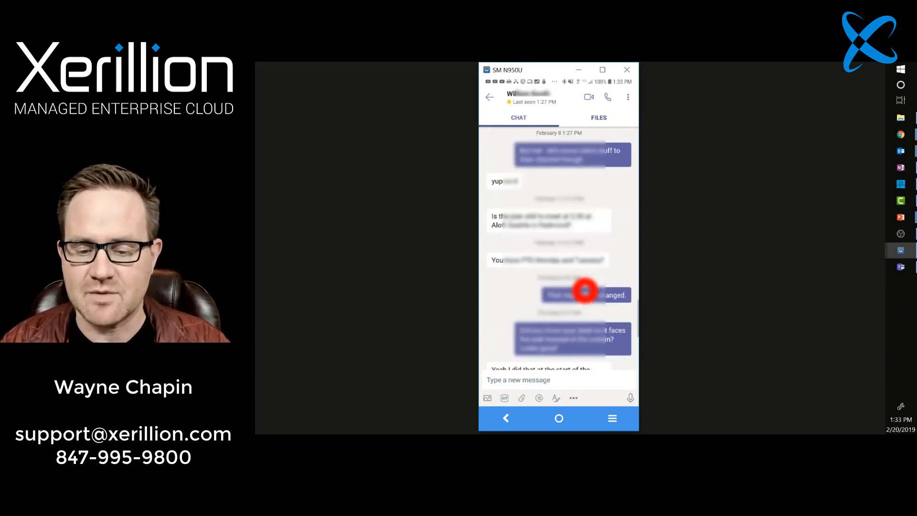
scroll(up, 3)
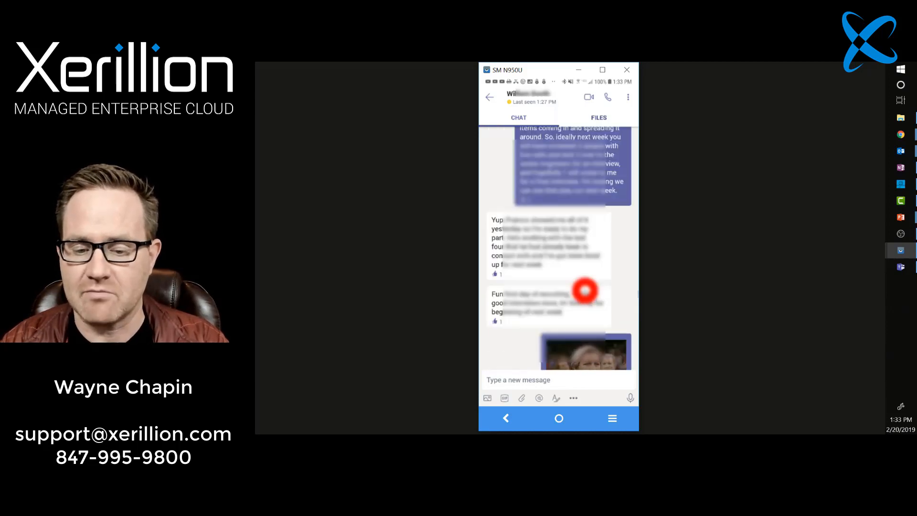
scroll(down, 3)
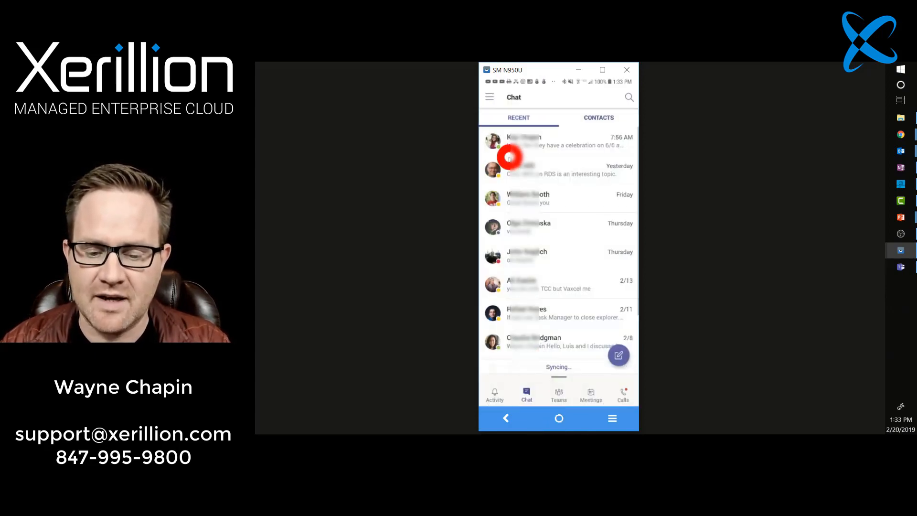
mouse_move(560, 193)
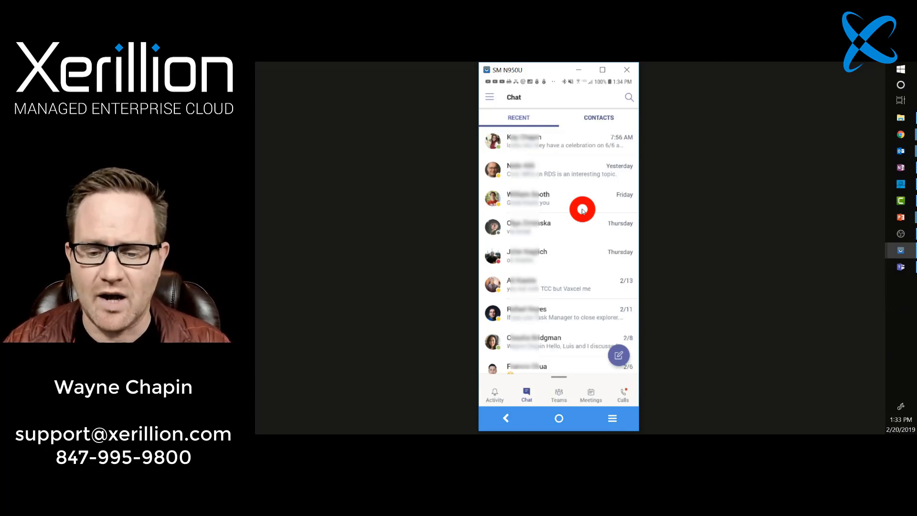
mouse_move(527, 416)
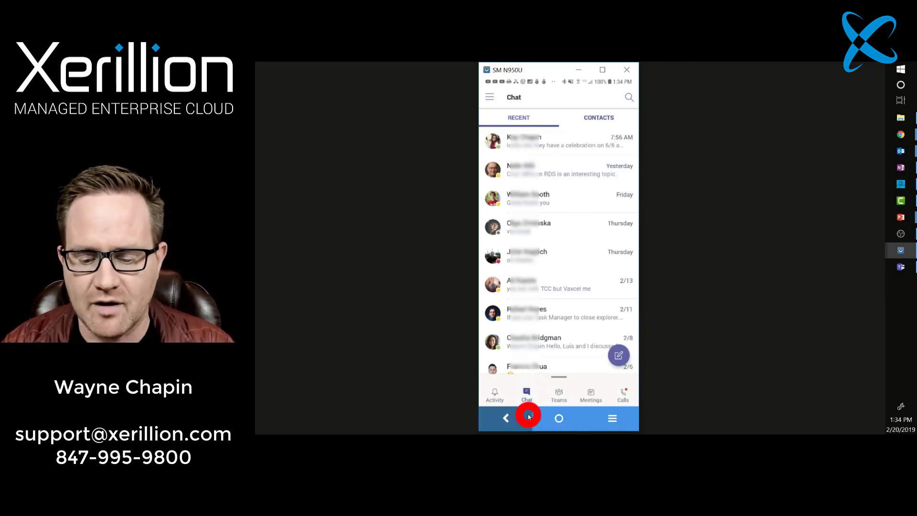
From the Teams list, expand Marketing and read through its General channel conversation
click(558, 391)
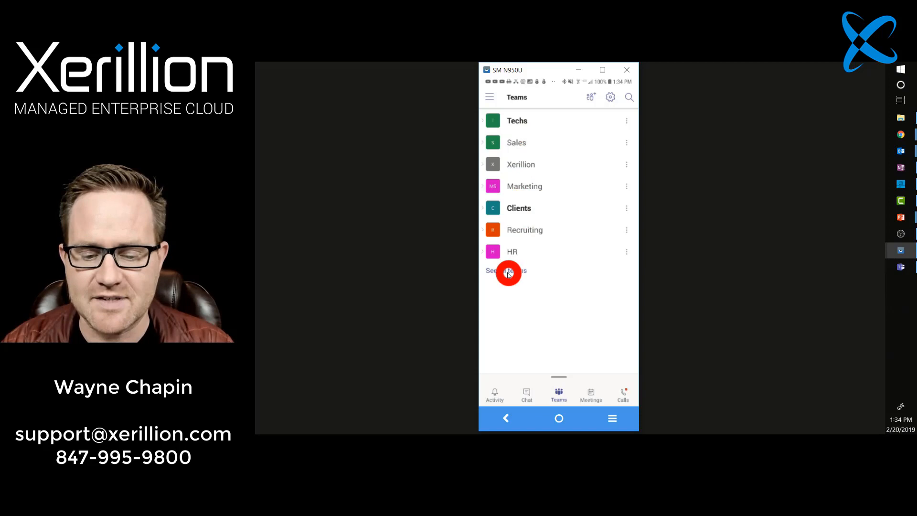
mouse_move(480, 186)
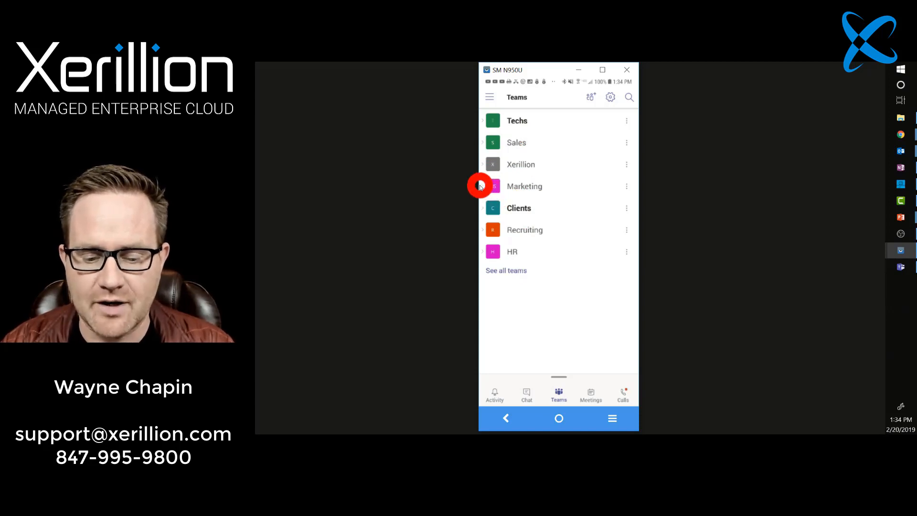
click(524, 186)
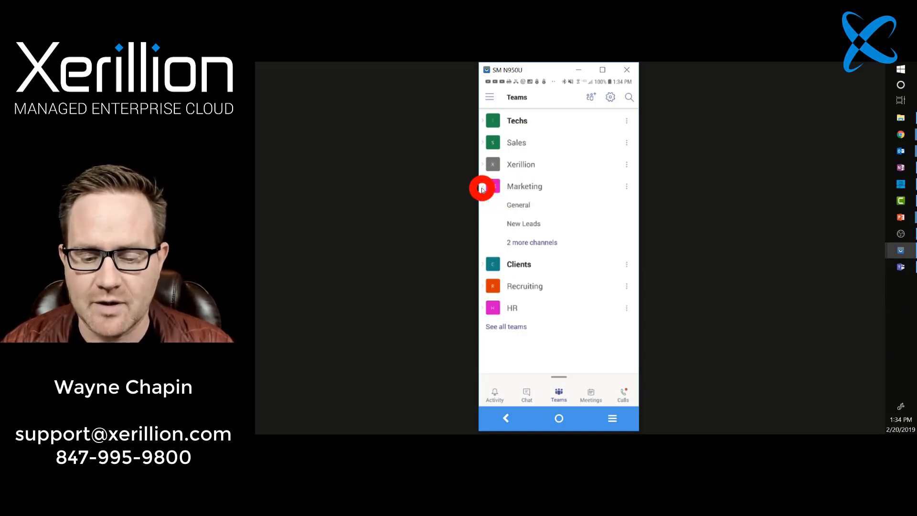
click(518, 205)
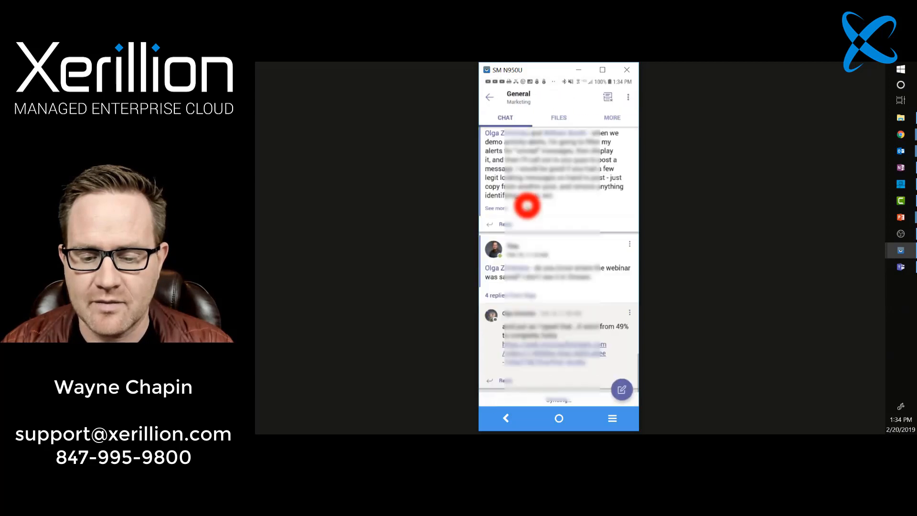
scroll(down, 3)
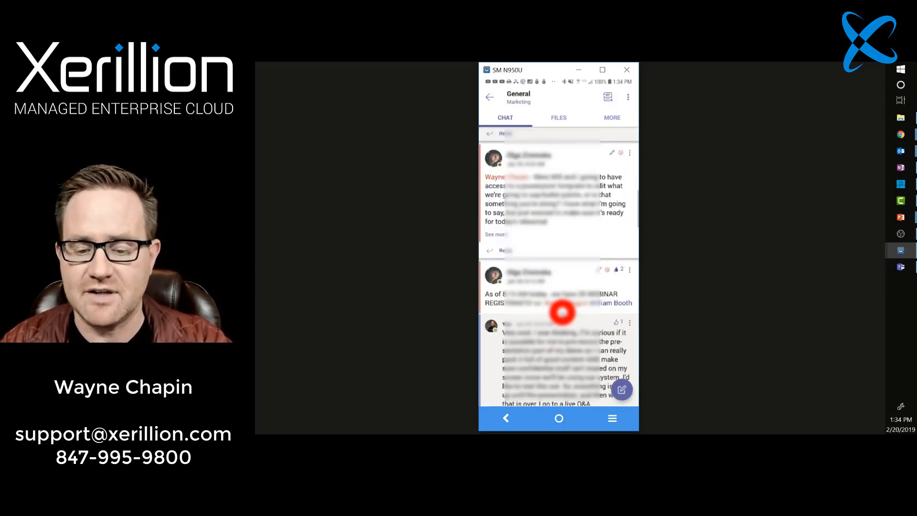
scroll(up, 3)
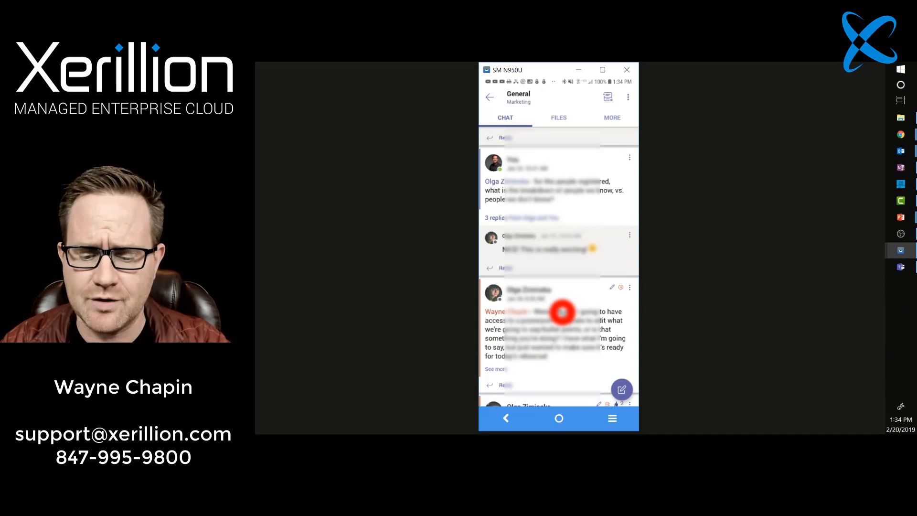
Save a Marketing General channel message for later and keep scrolling the chat
scroll(down, 3)
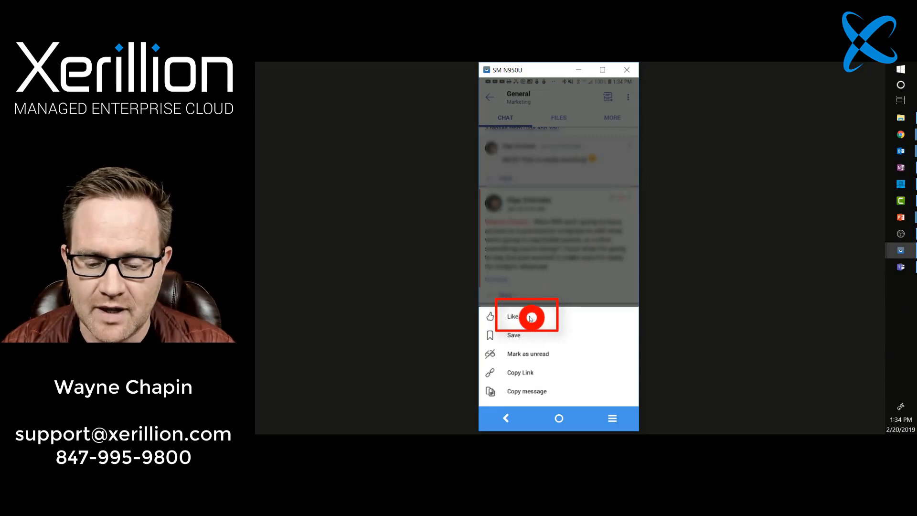
mouse_move(513, 336)
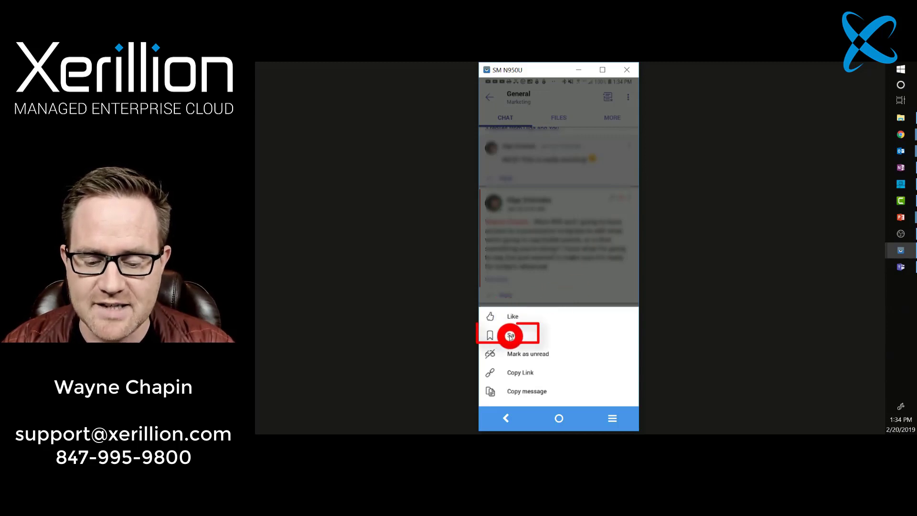
click(510, 336)
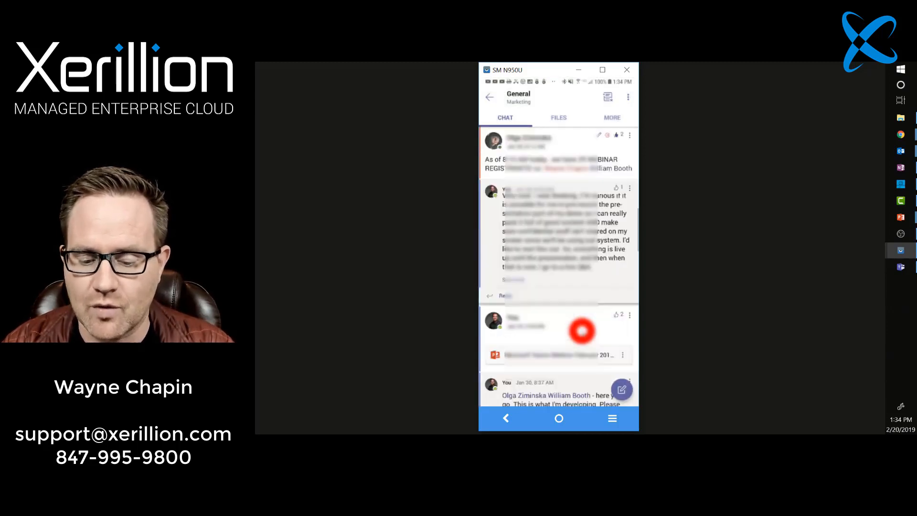
scroll(down, 3)
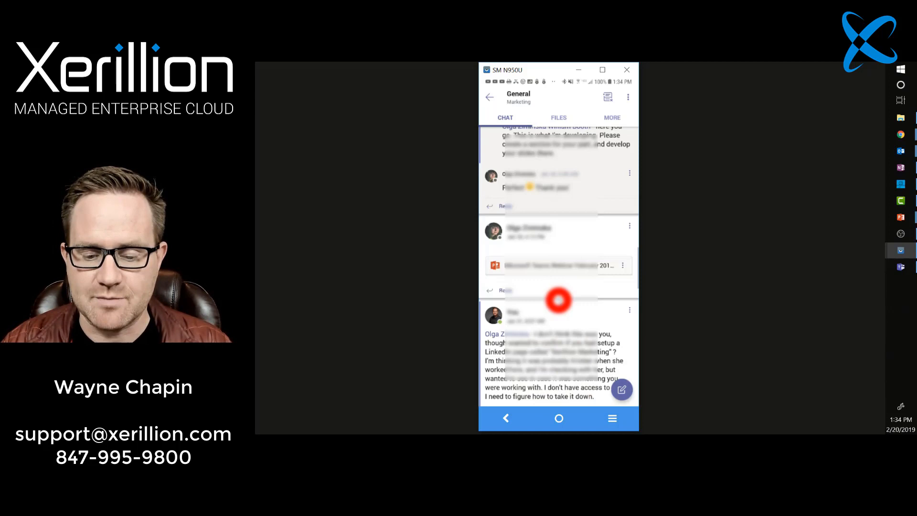
scroll(up, 3)
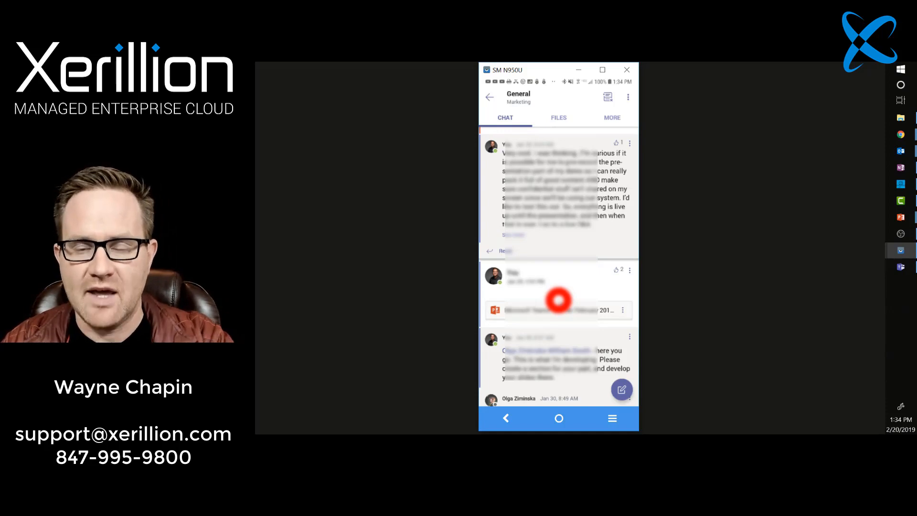
scroll(down, 3)
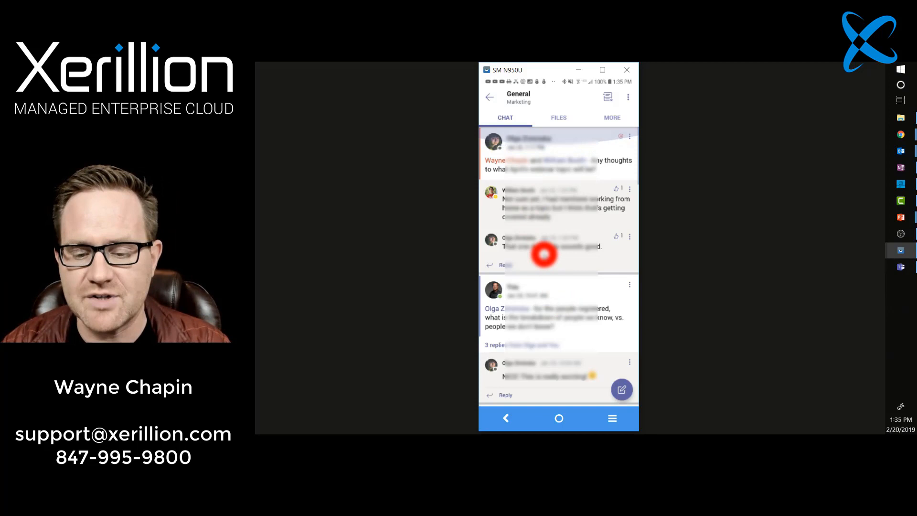
Show the files shared in the Marketing General channel
click(558, 118)
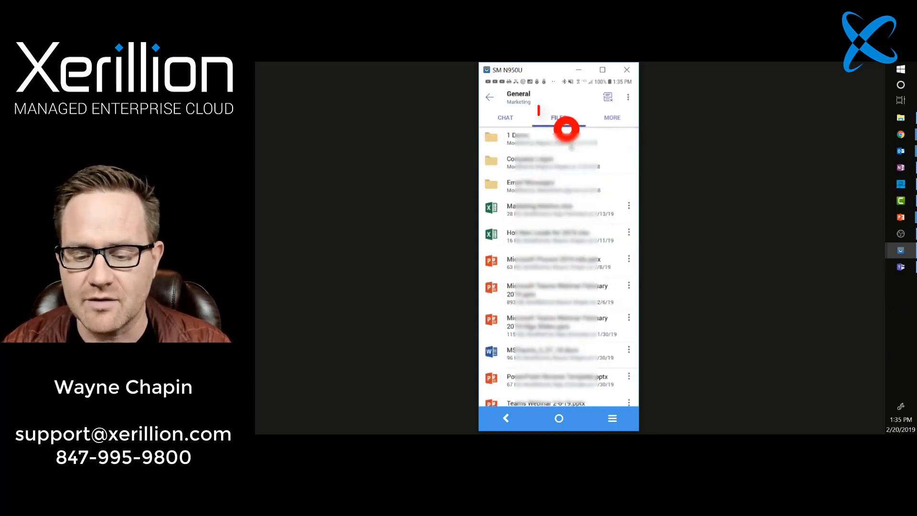
scroll(down, 3)
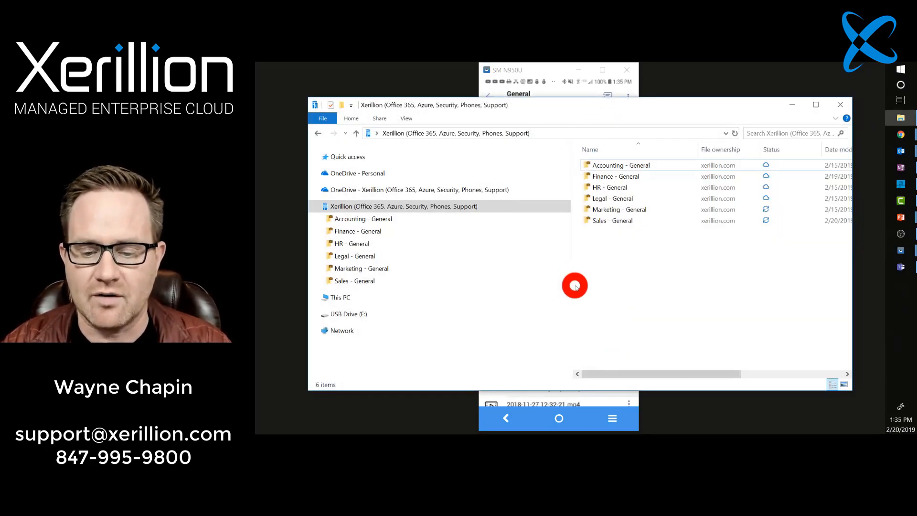
Select the synced Marketing - General library among the Xerillion team folders in File Explorer
click(618, 209)
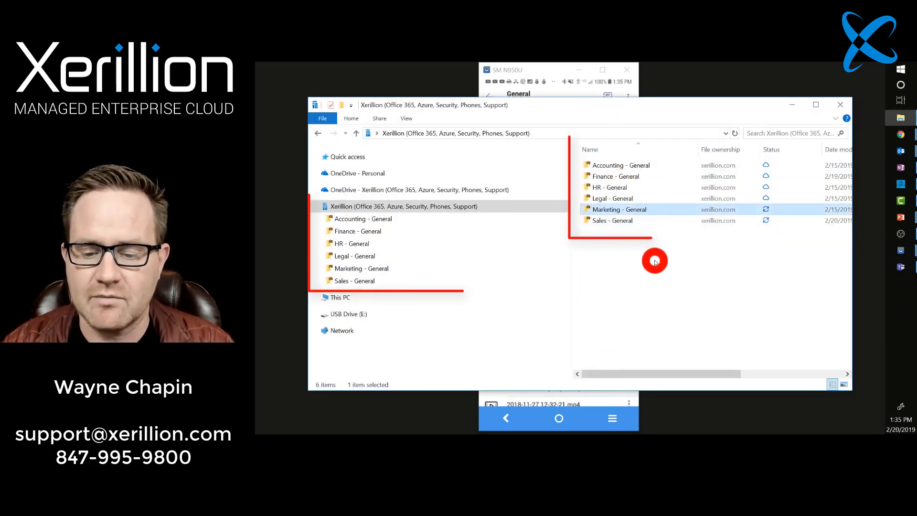
mouse_move(451, 199)
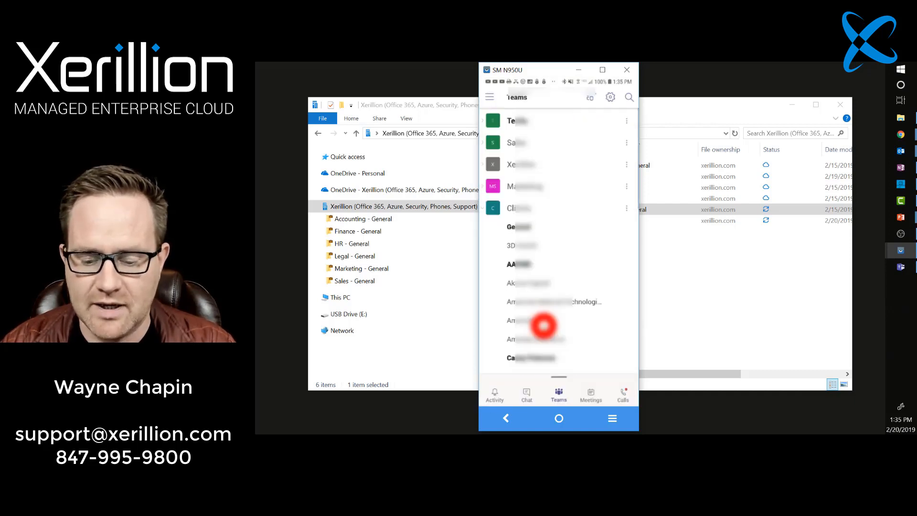
Scroll through all joined teams, then collapse back to the short Techs-to-HR team list
scroll(down, 3)
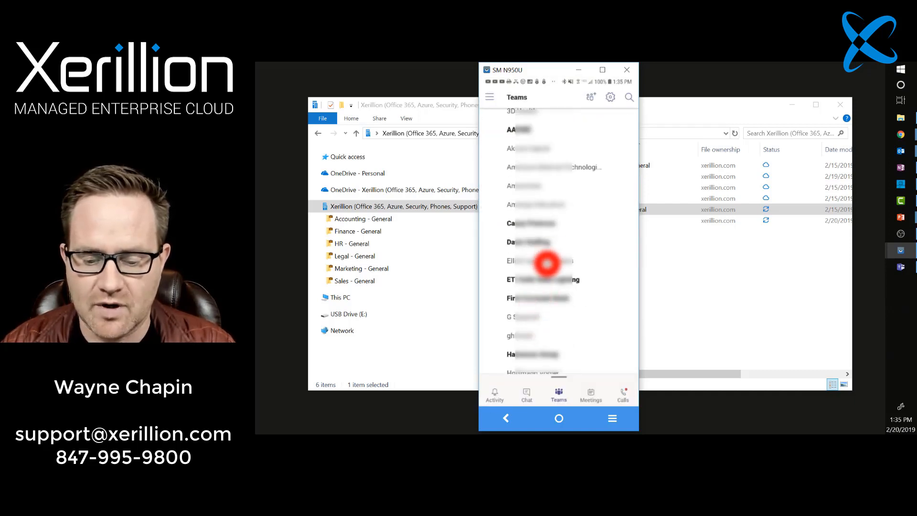
click(547, 263)
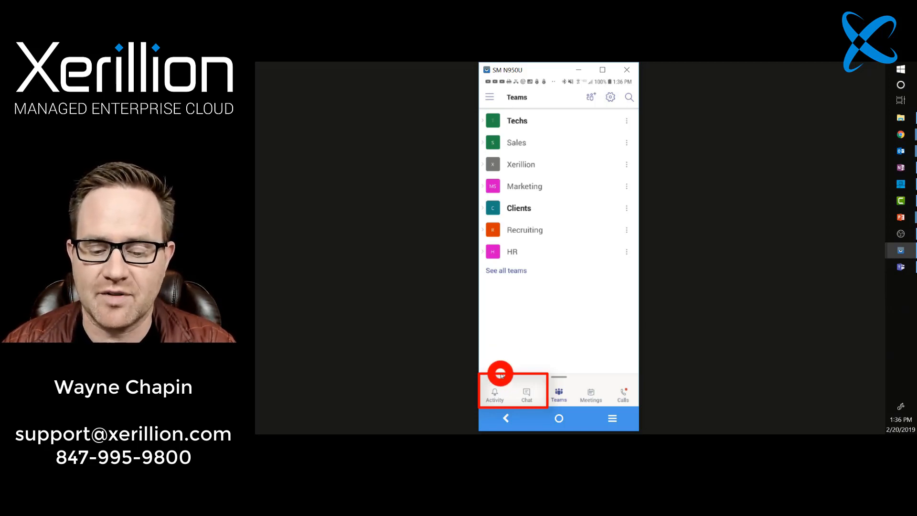
View the Activity feed of mentions and replies, then switch to the Chat tab's recent conversations
click(495, 392)
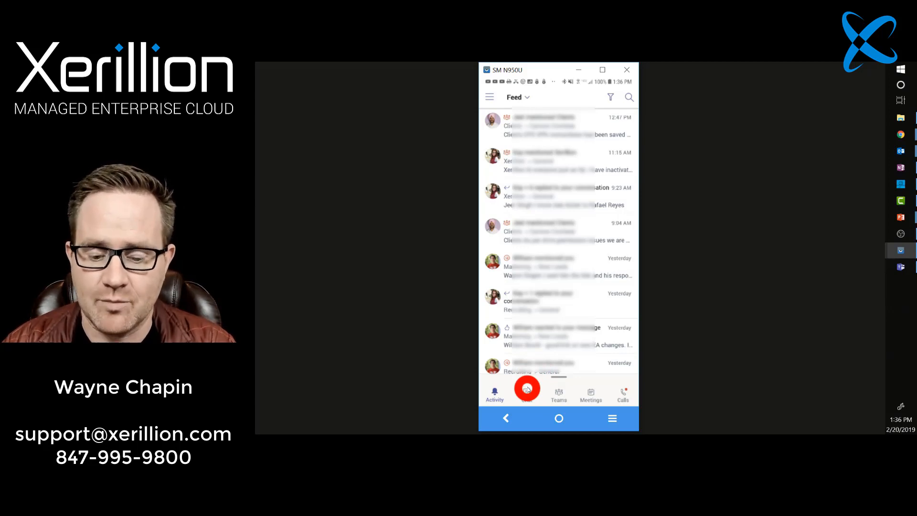
click(526, 393)
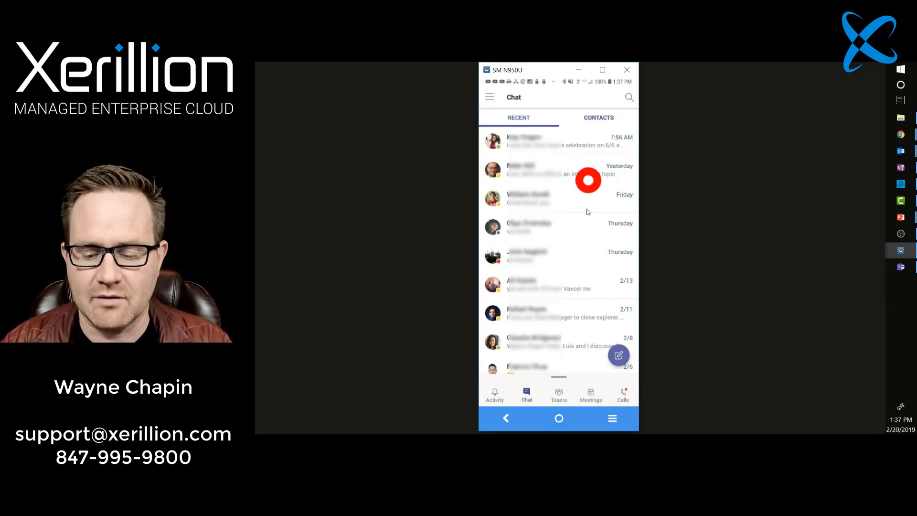
From the home screen launch Outlook's Focused inbox, then switch back to Teams chats
click(558, 418)
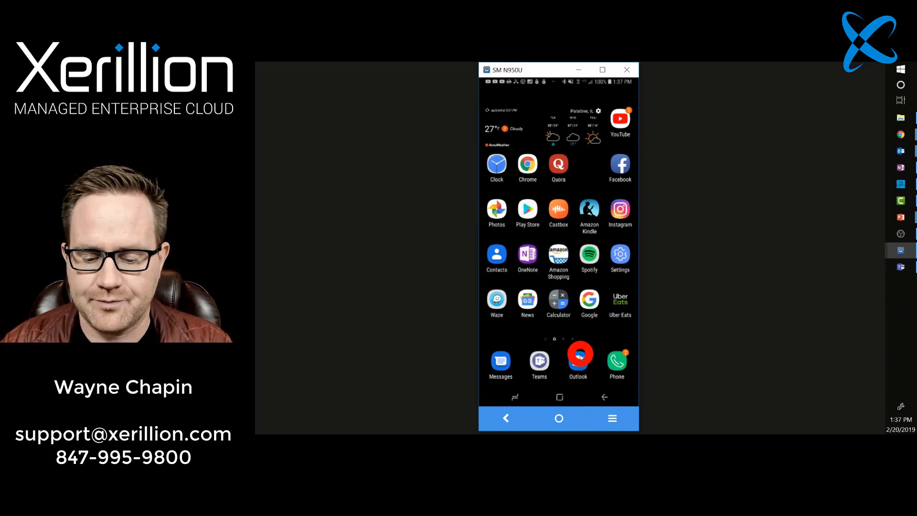
click(578, 360)
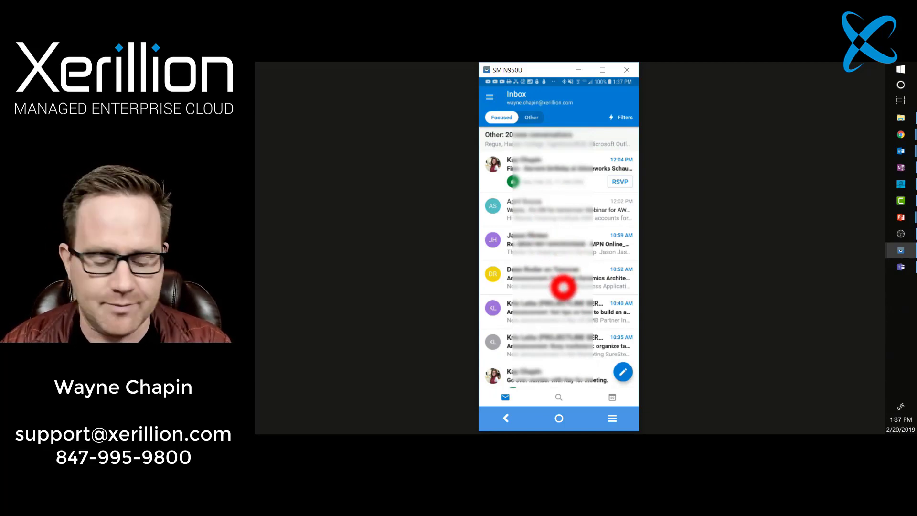
click(526, 392)
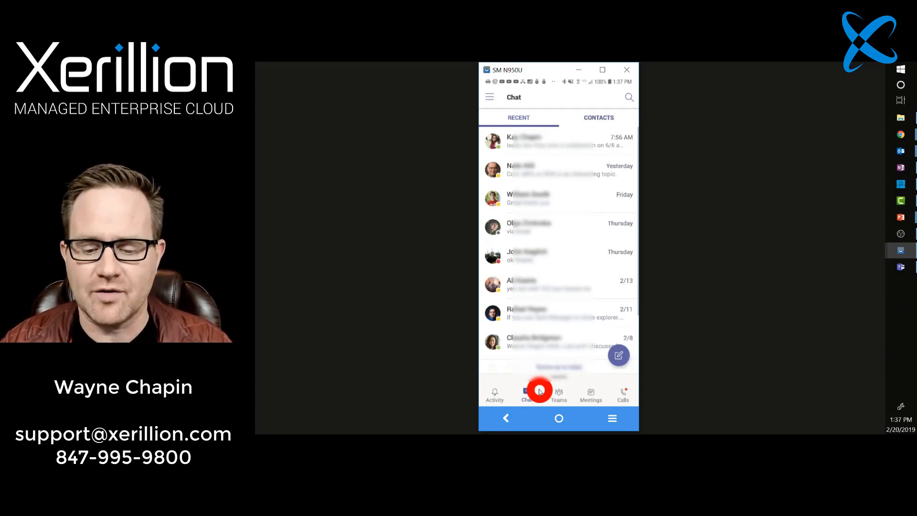
Review the Meetings list, then move to Calls, which lands on the Voicemail list
click(590, 395)
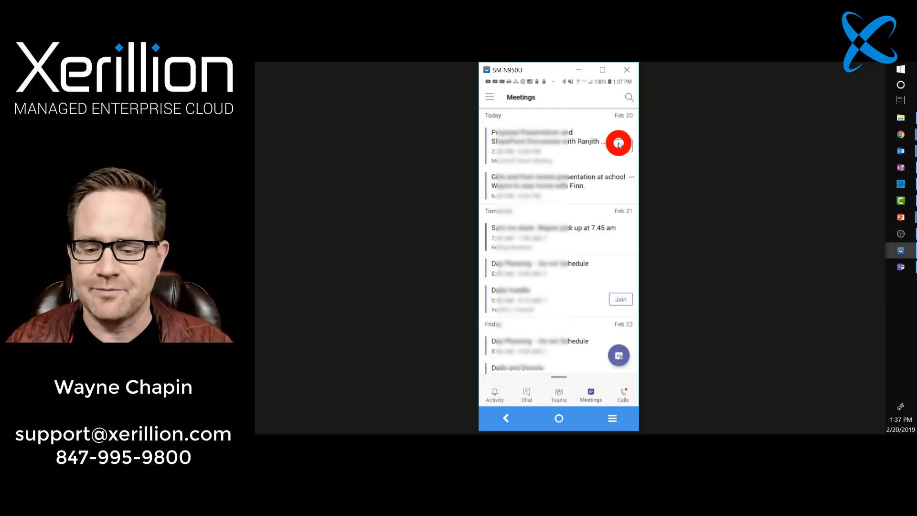
click(622, 394)
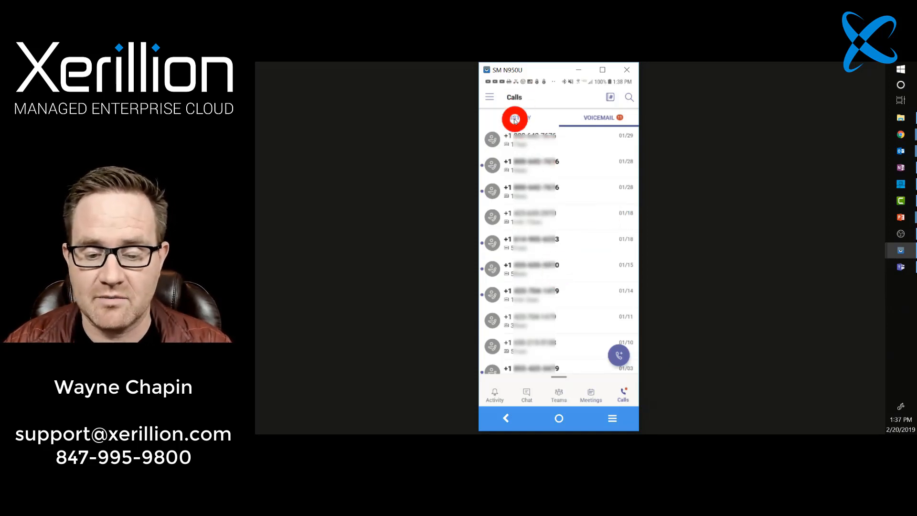
View the call History tab, then bring up the dial pad with a number entered
click(519, 118)
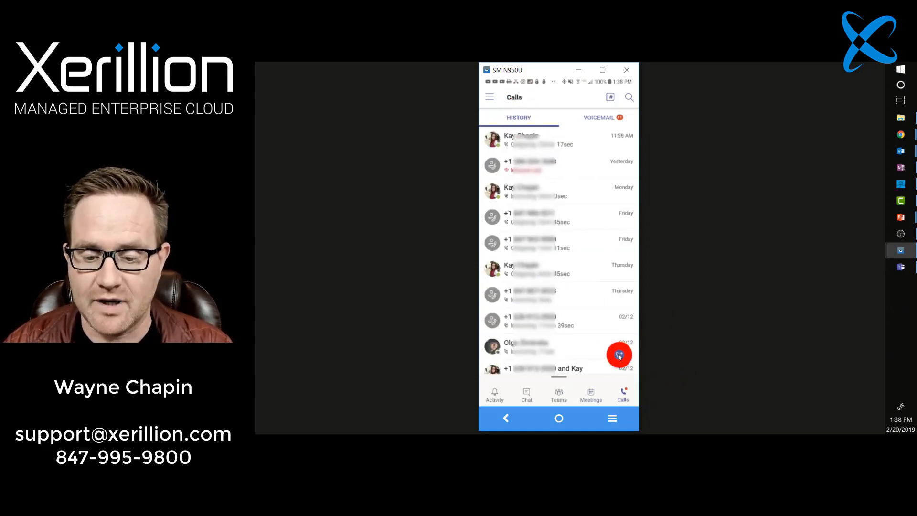
click(619, 355)
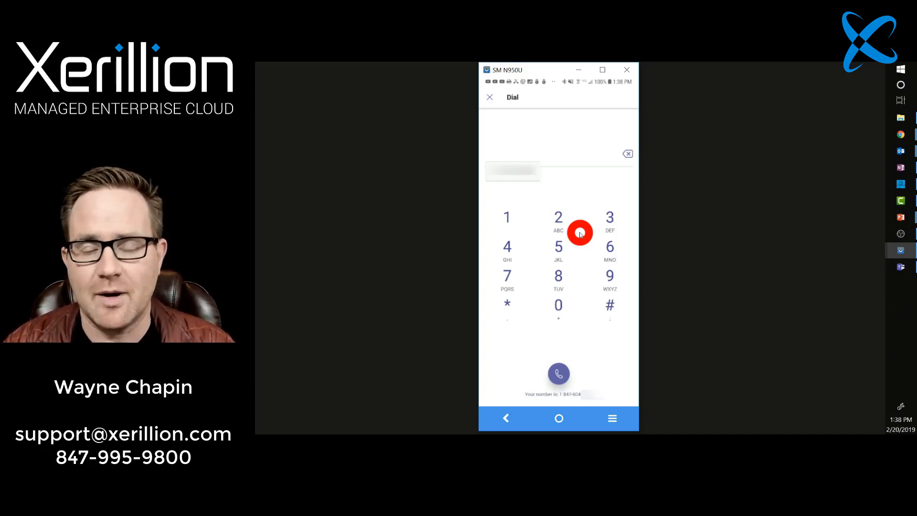
mouse_move(487, 104)
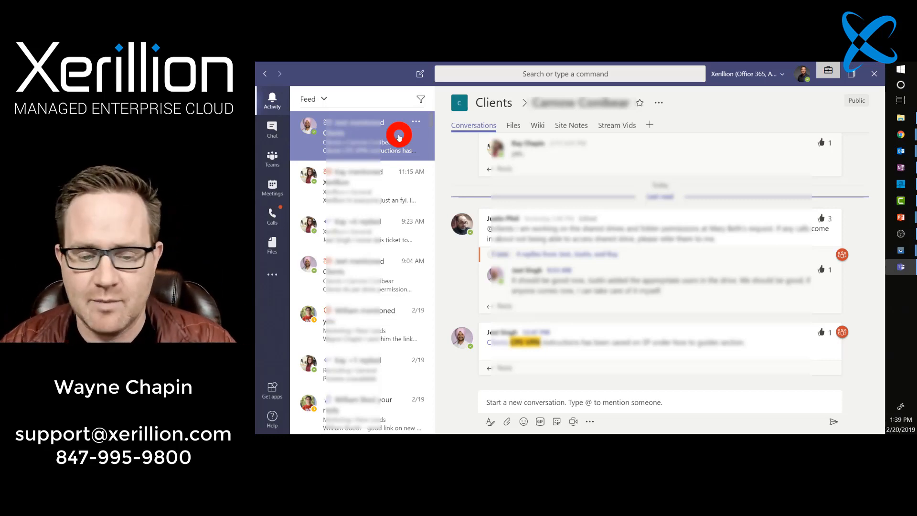
Open the Clients channel mention and another recent chat, then switch to the Teams list
click(271, 127)
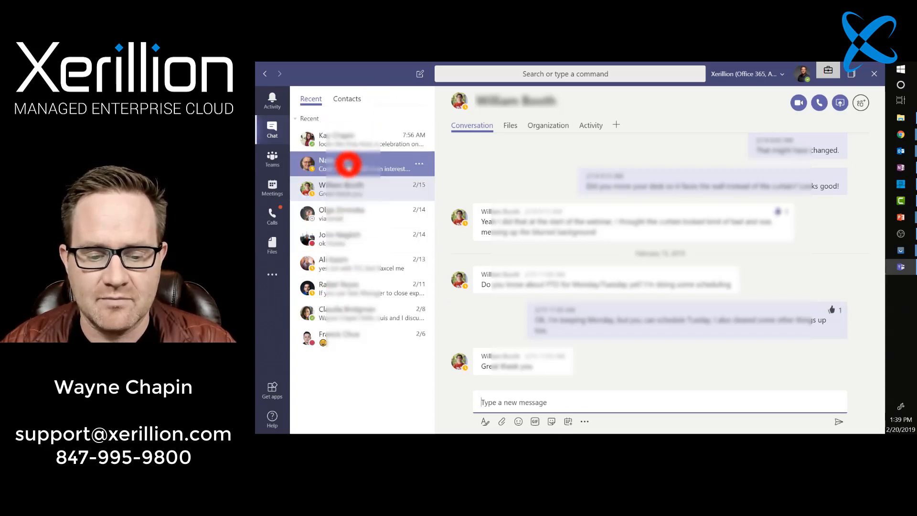
click(342, 214)
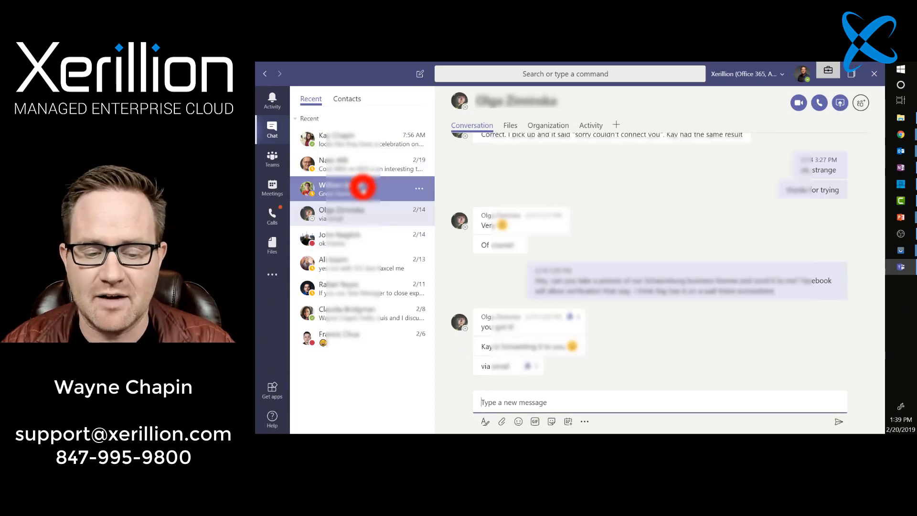
click(272, 158)
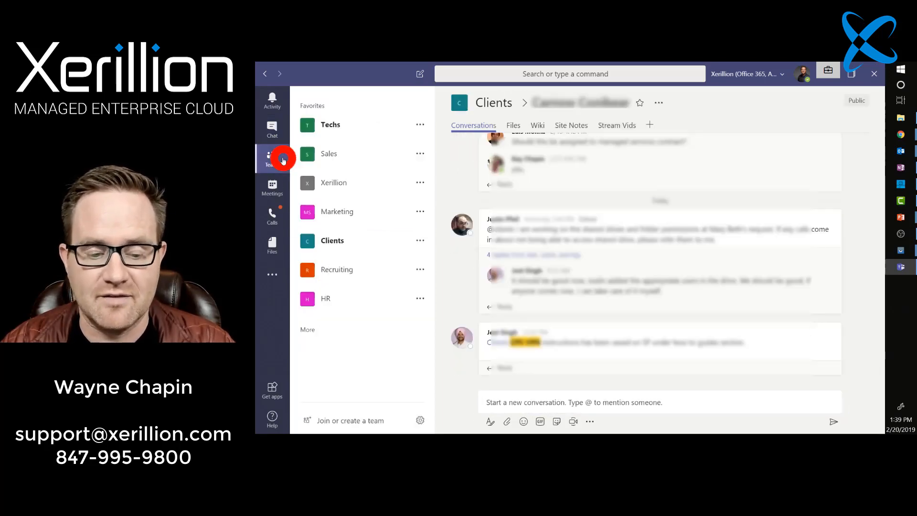
Expand the Marketing team to show its General and New Leads channels, then collapse it
click(337, 211)
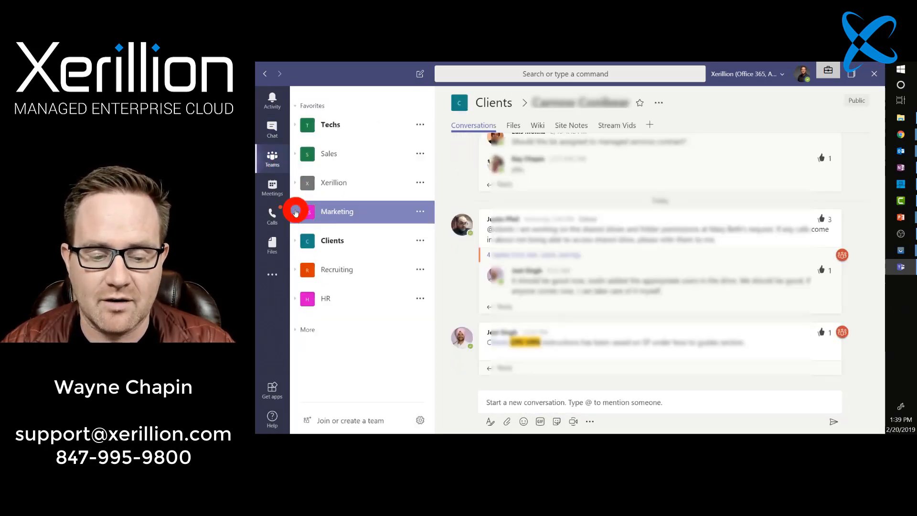
click(336, 211)
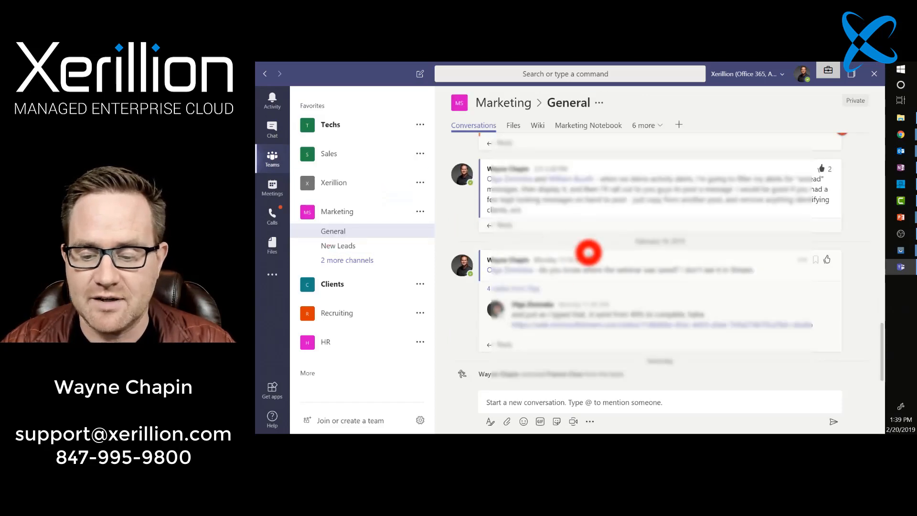
click(512, 125)
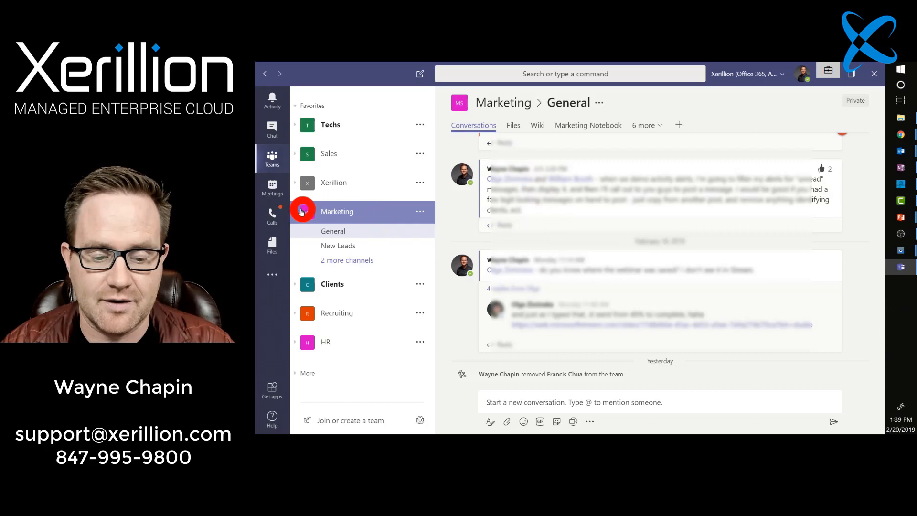
click(332, 283)
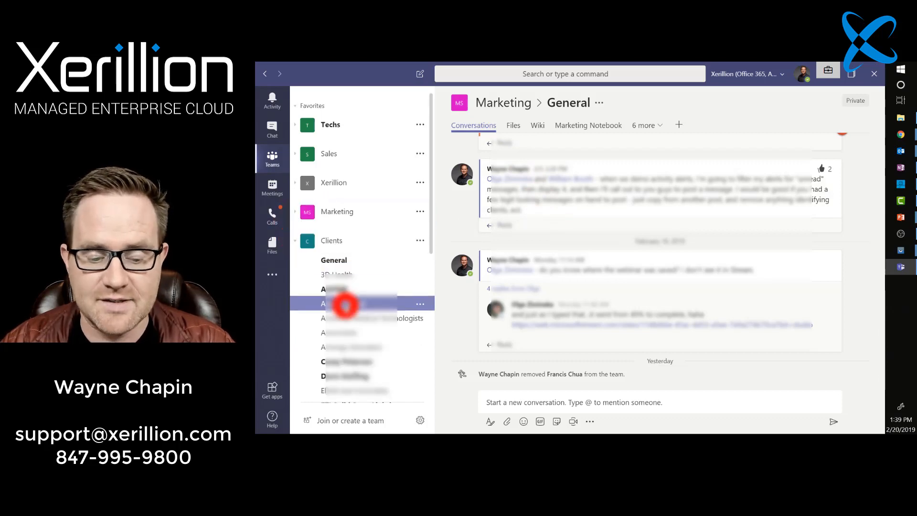
Scroll the Clients team's long channel list and open one of its channels
scroll(down, 3)
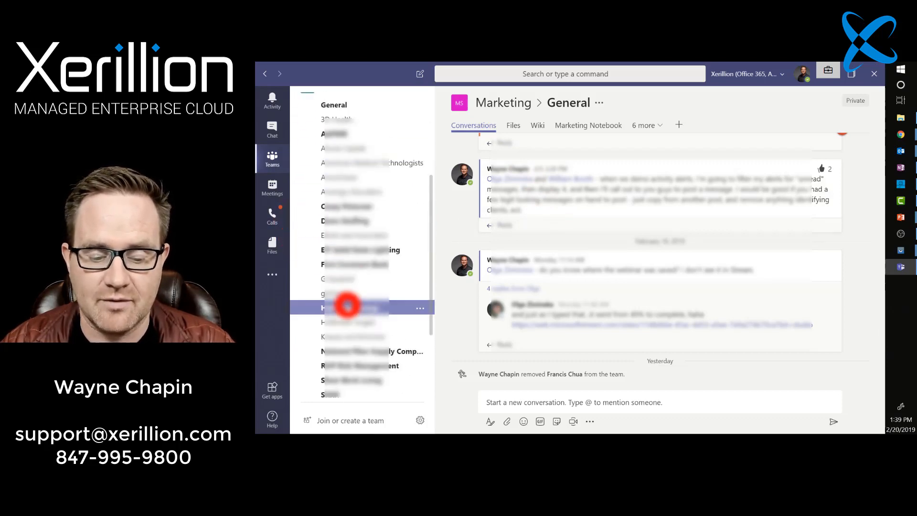
click(350, 307)
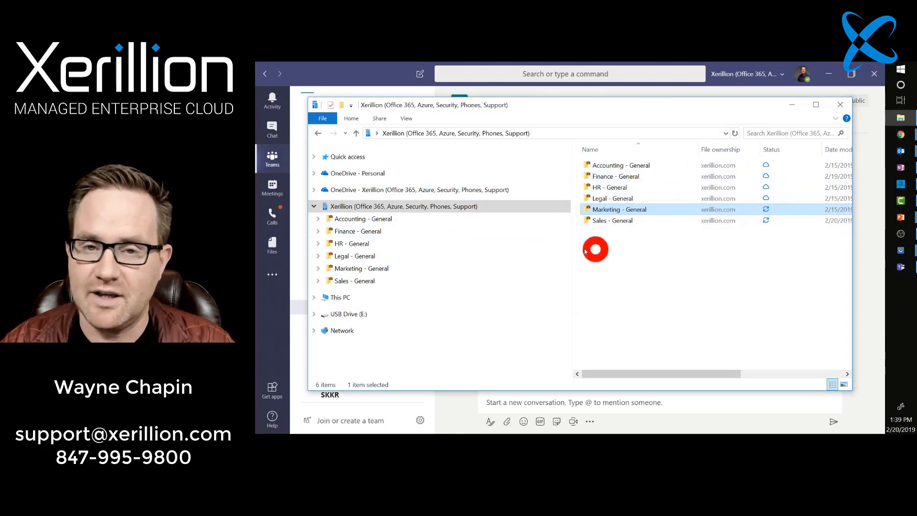
mouse_move(647, 255)
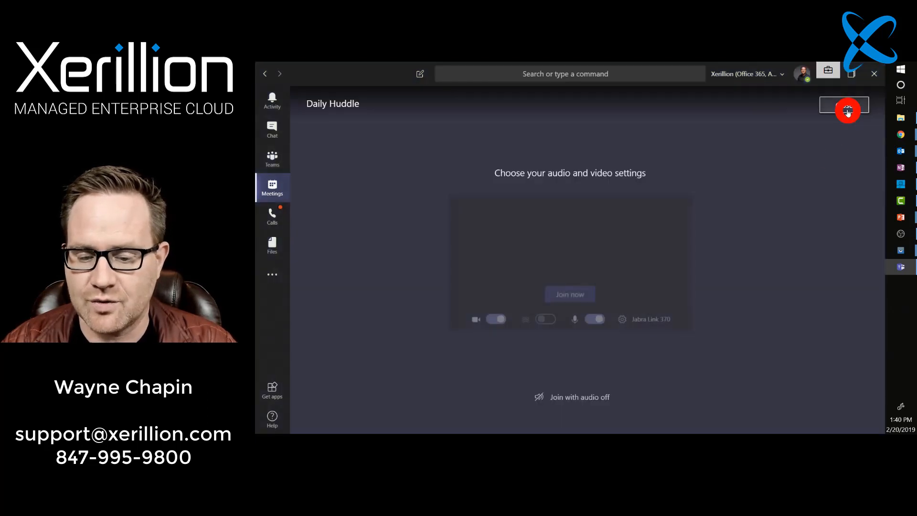
Close the Daily Huddle join screen without joining and show the Calls speed dial contacts
click(844, 104)
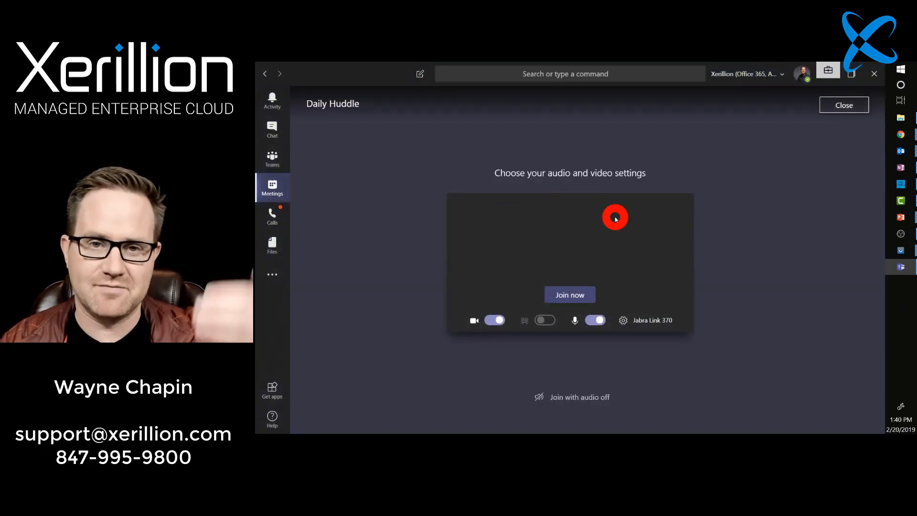
mouse_move(581, 219)
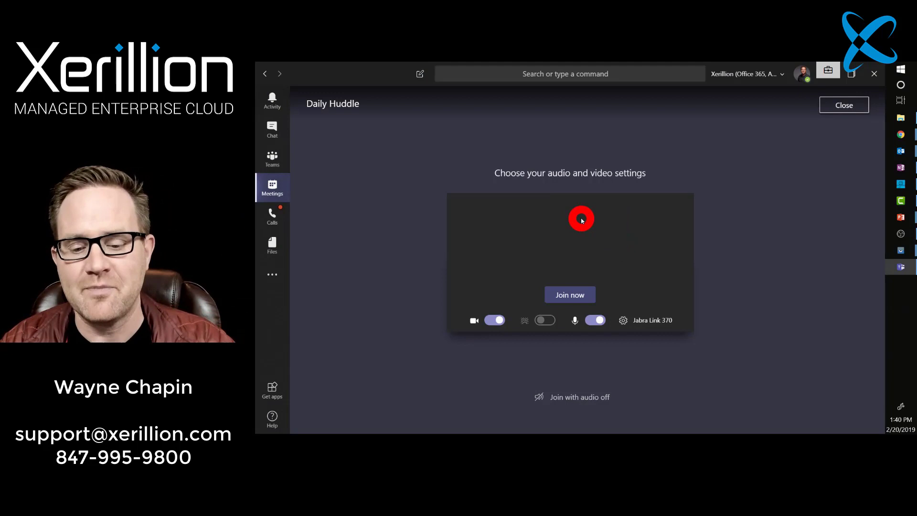
mouse_move(672, 345)
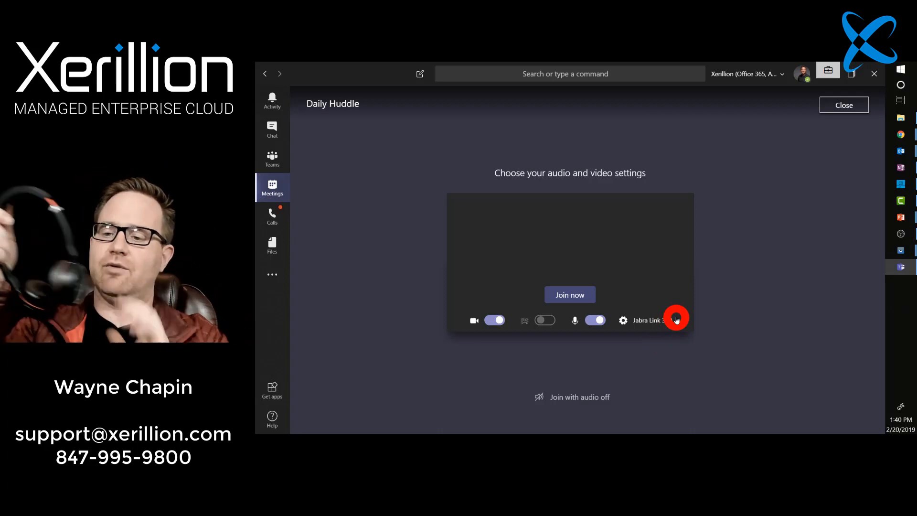
click(272, 216)
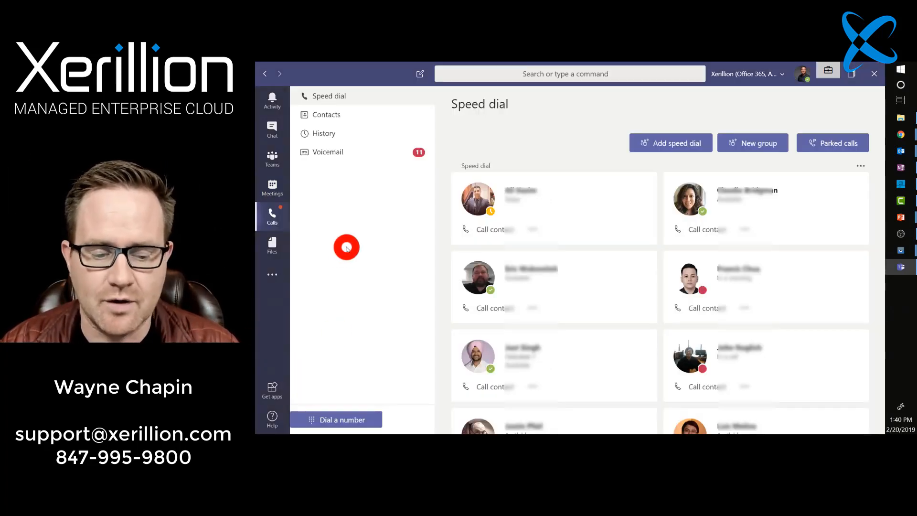
Show the dial pad and past-call History, then return to the recent chats
click(342, 419)
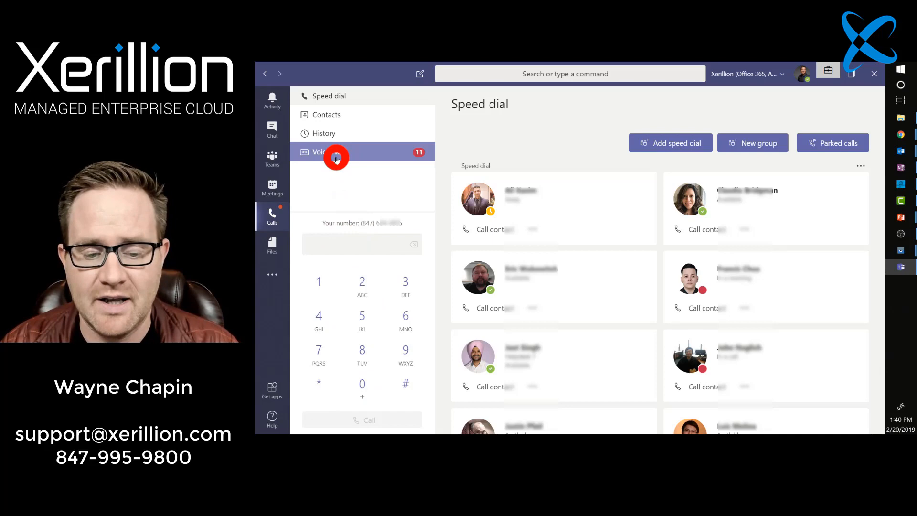
click(322, 133)
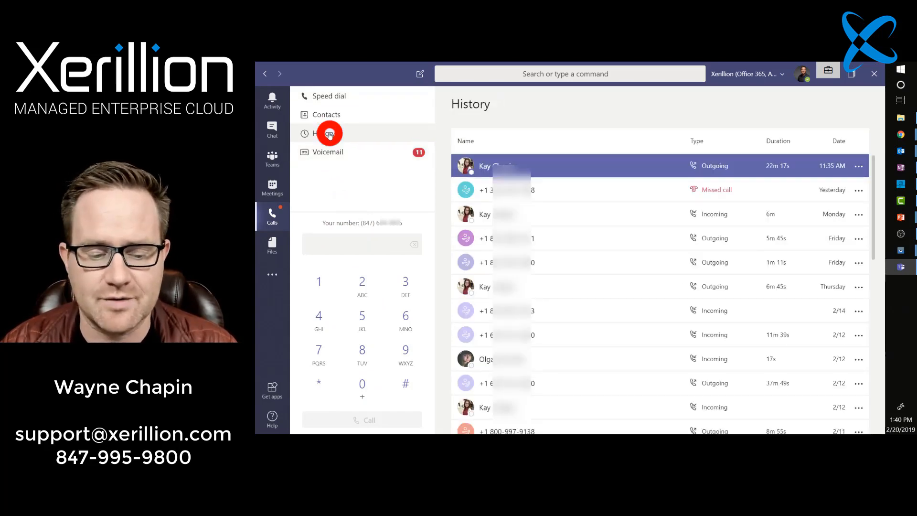
click(271, 130)
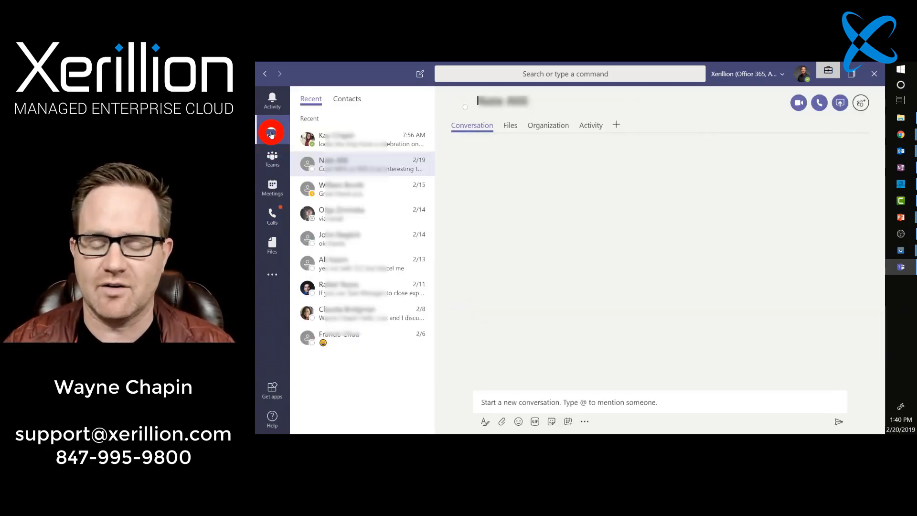
Open a few recent chat conversations, including another person's chat
click(363, 164)
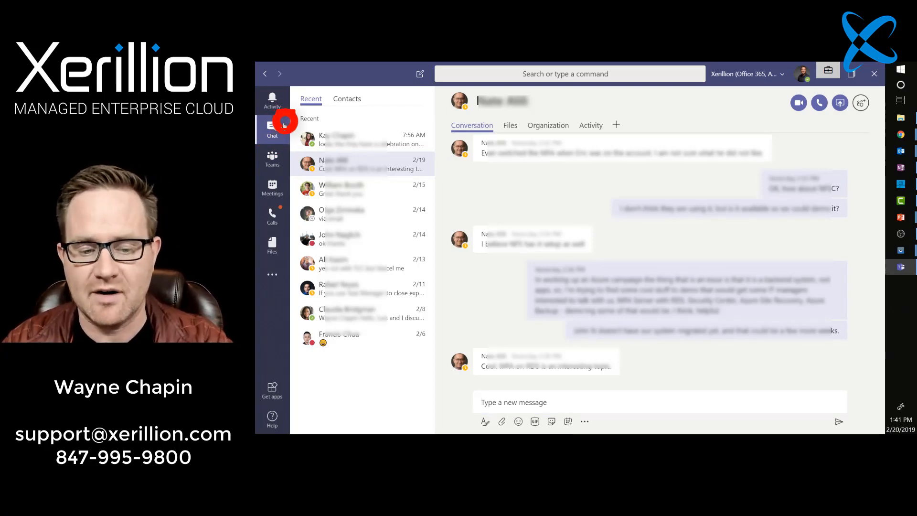
click(362, 189)
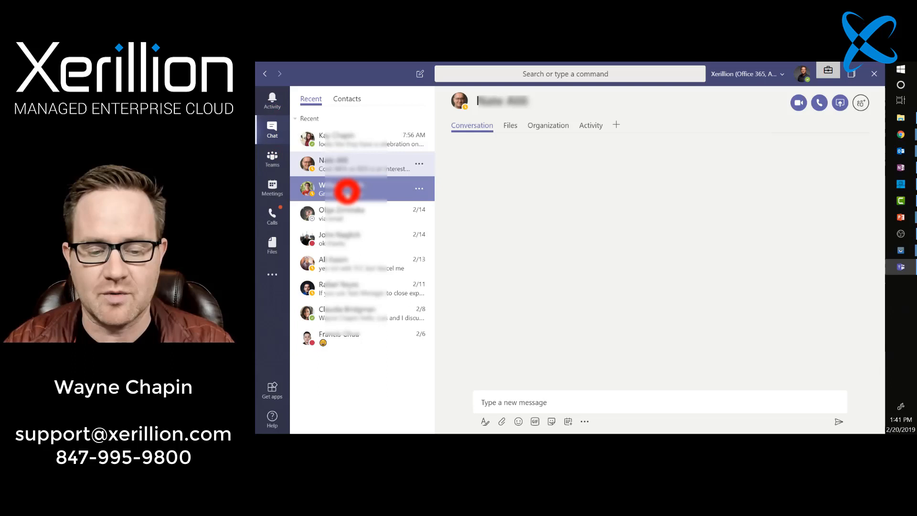
click(345, 189)
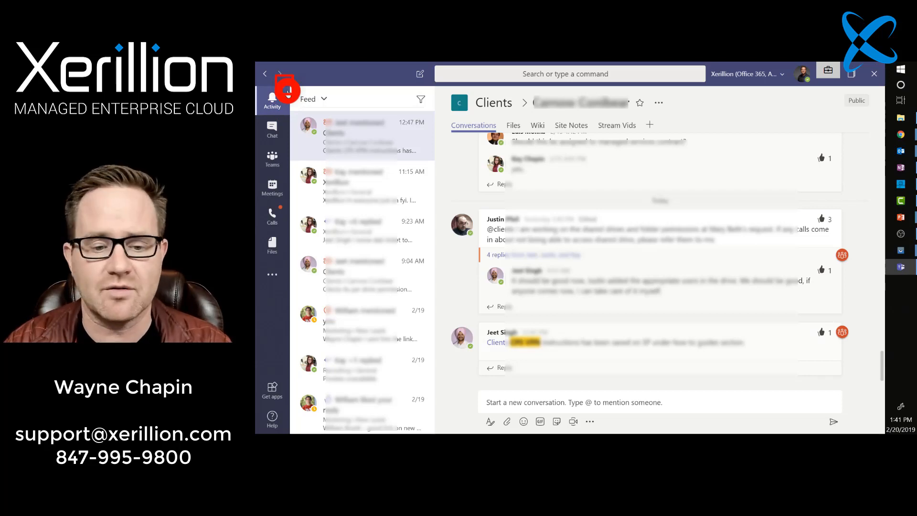
View the Xerillion General reply from the activity feed, then return to the teams list
click(357, 137)
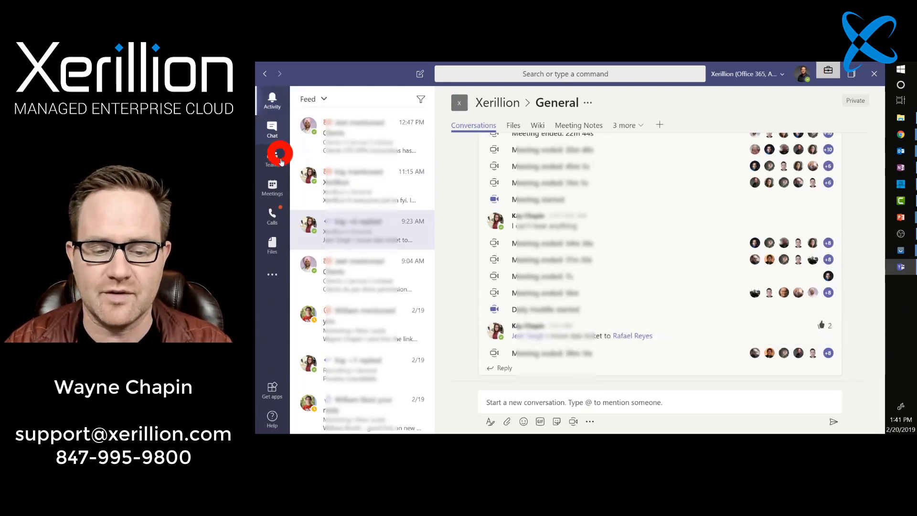
click(272, 155)
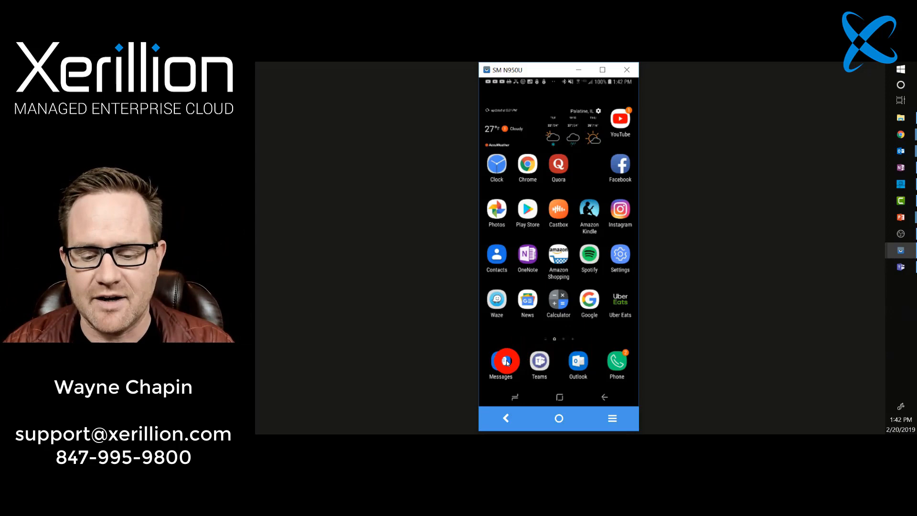
Glance at Android Messages, return home, and launch Teams to its team list
click(500, 361)
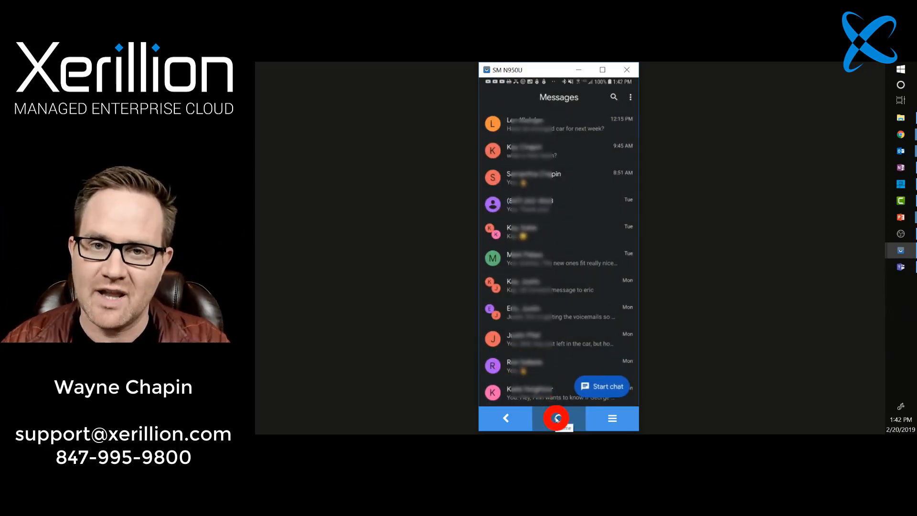
click(558, 419)
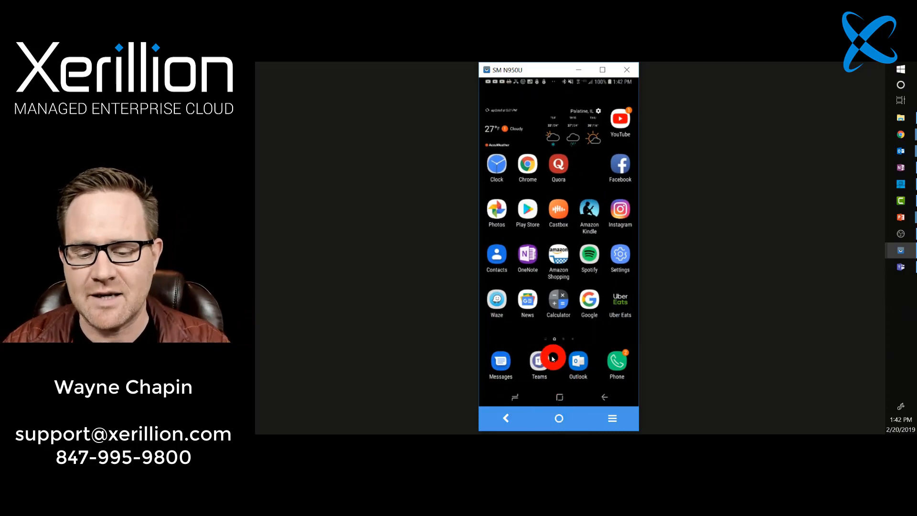
click(539, 361)
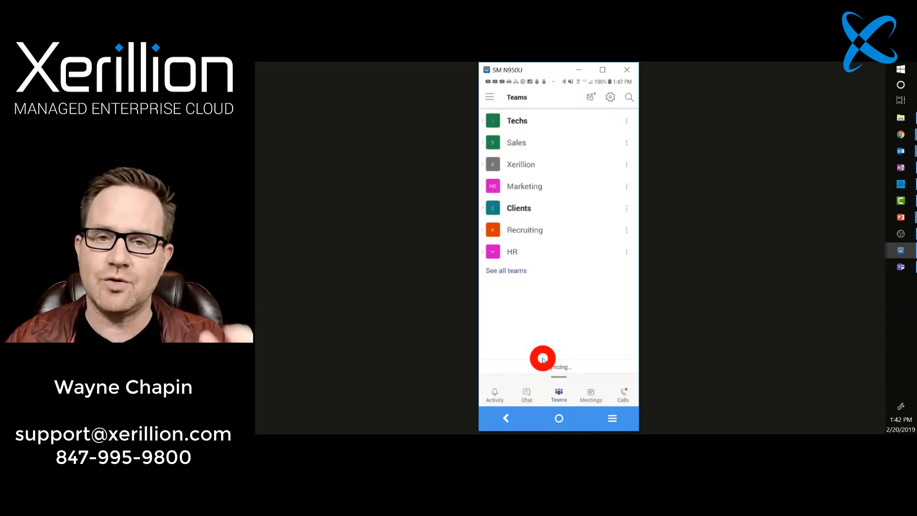